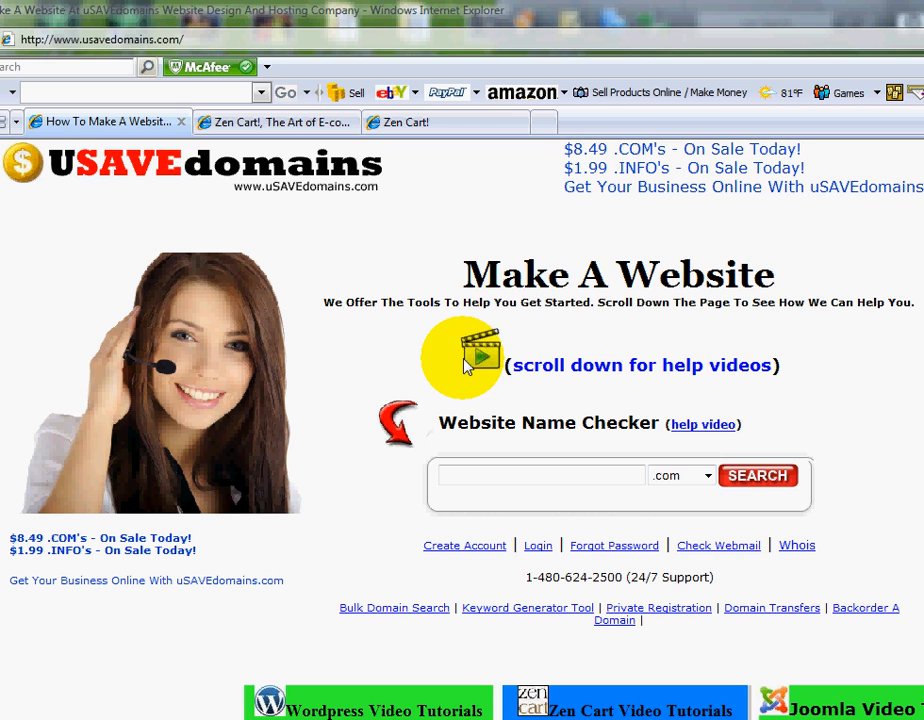
mouse_move(448, 352)
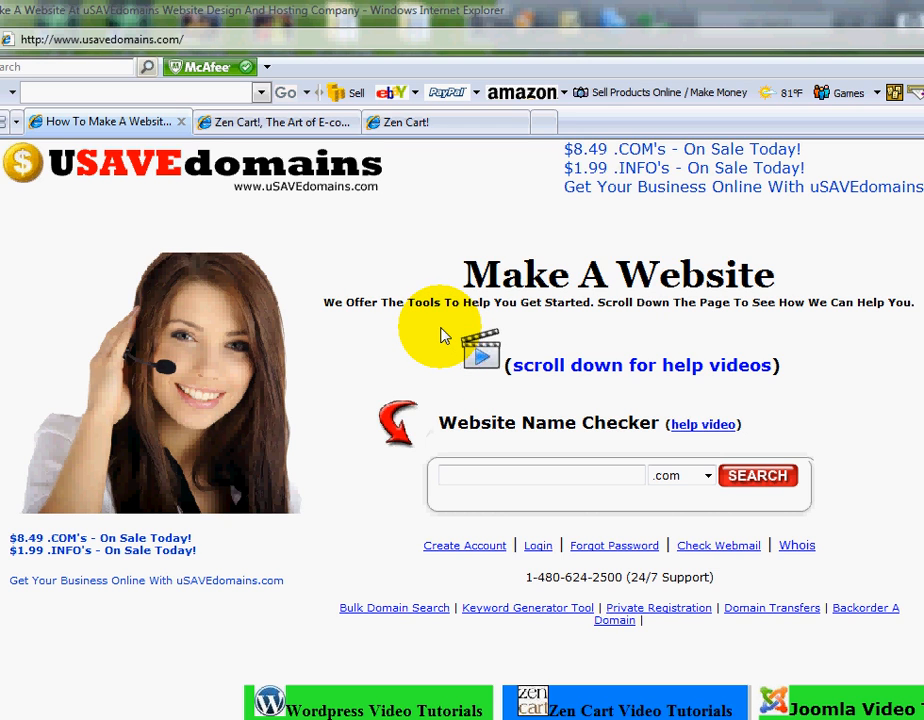
mouse_move(420, 332)
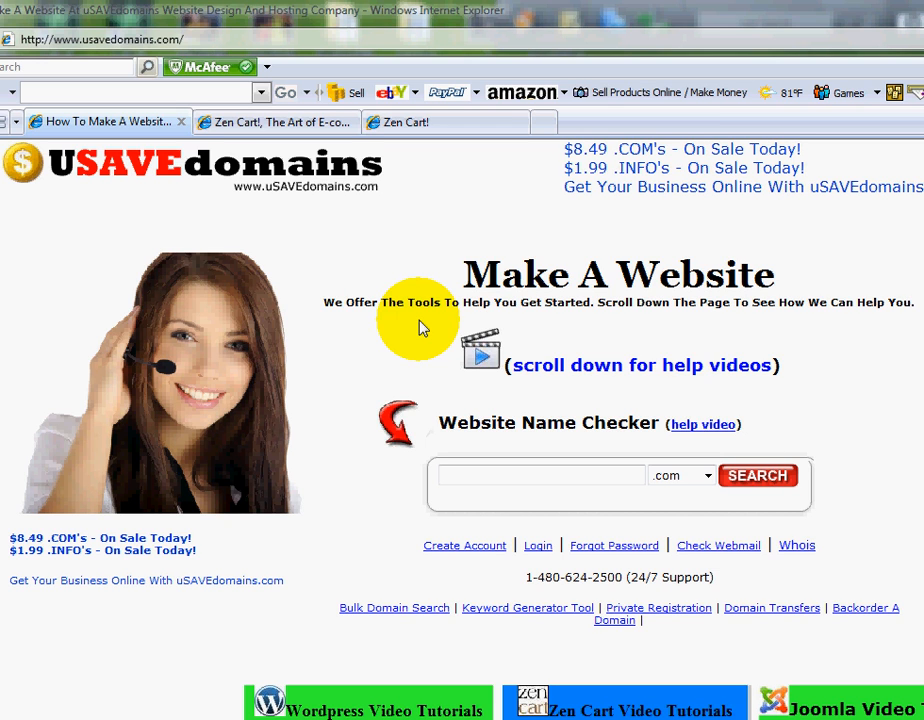
Review the uSAVEdomains tutorial homepage, then return to the default Zen Cart storefront with its New Storefront banner
click(270, 122)
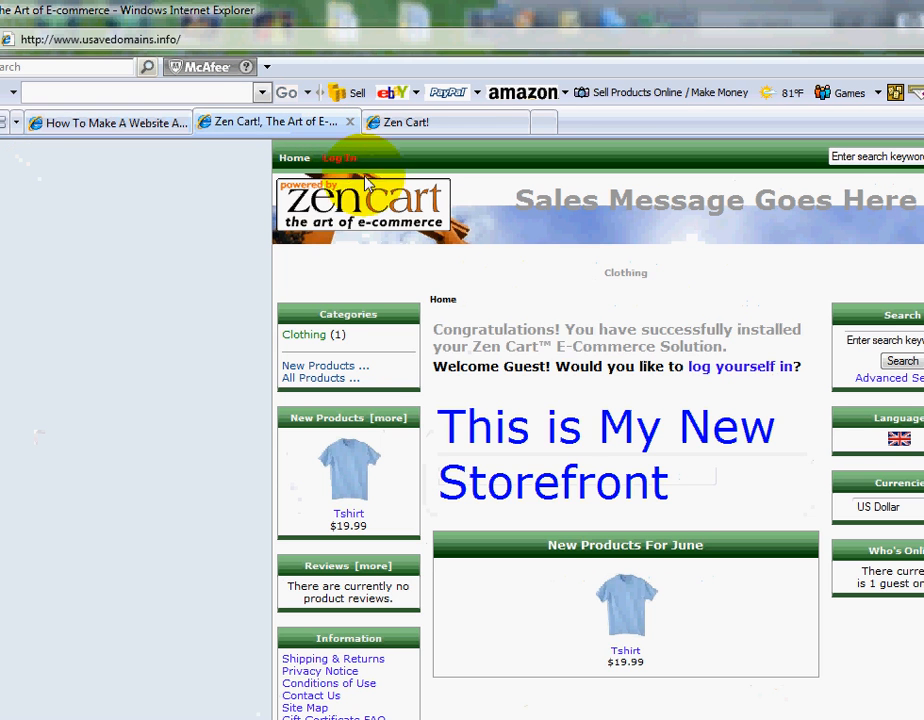
mouse_move(576, 488)
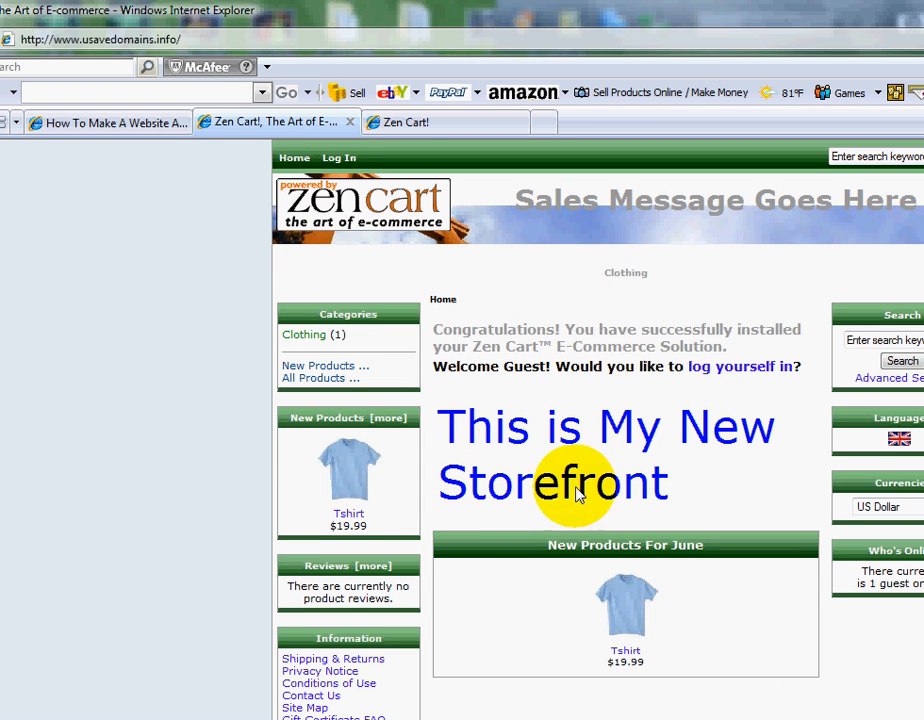
mouse_move(148, 122)
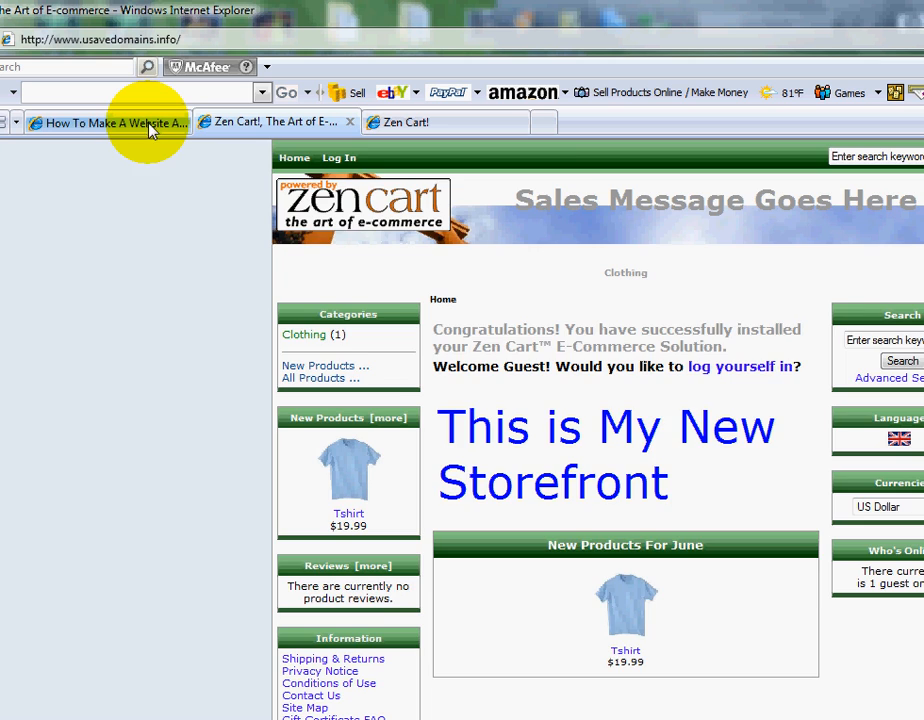
click(104, 122)
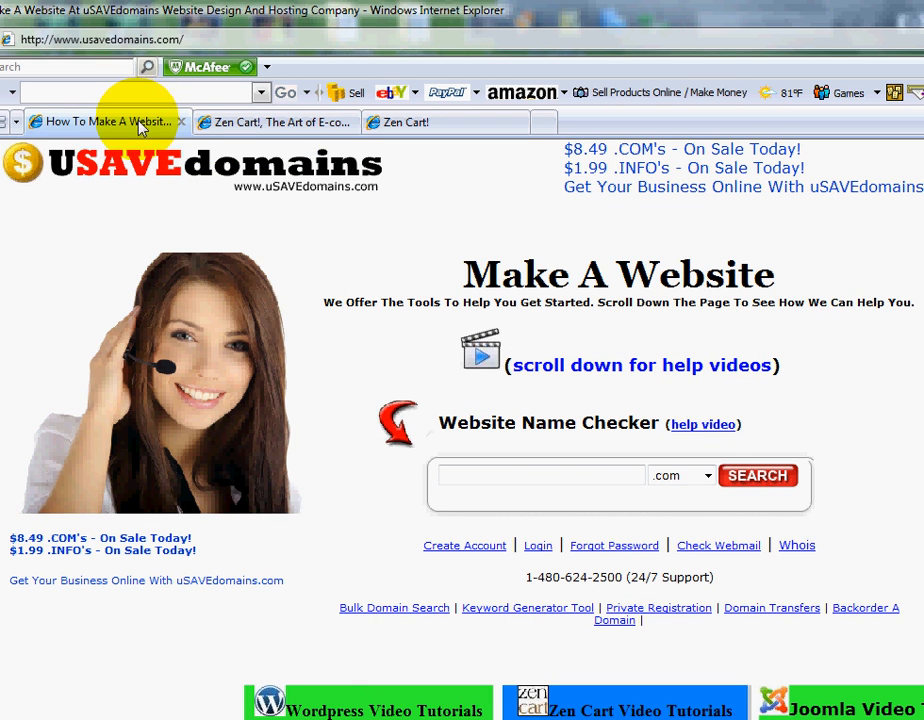
mouse_move(468, 276)
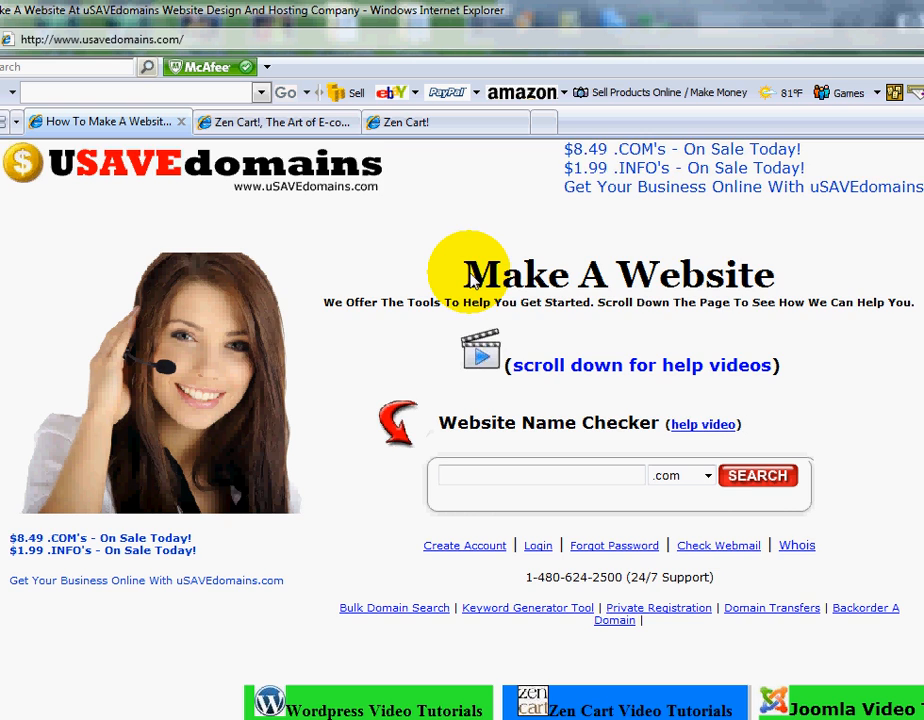
mouse_move(392, 262)
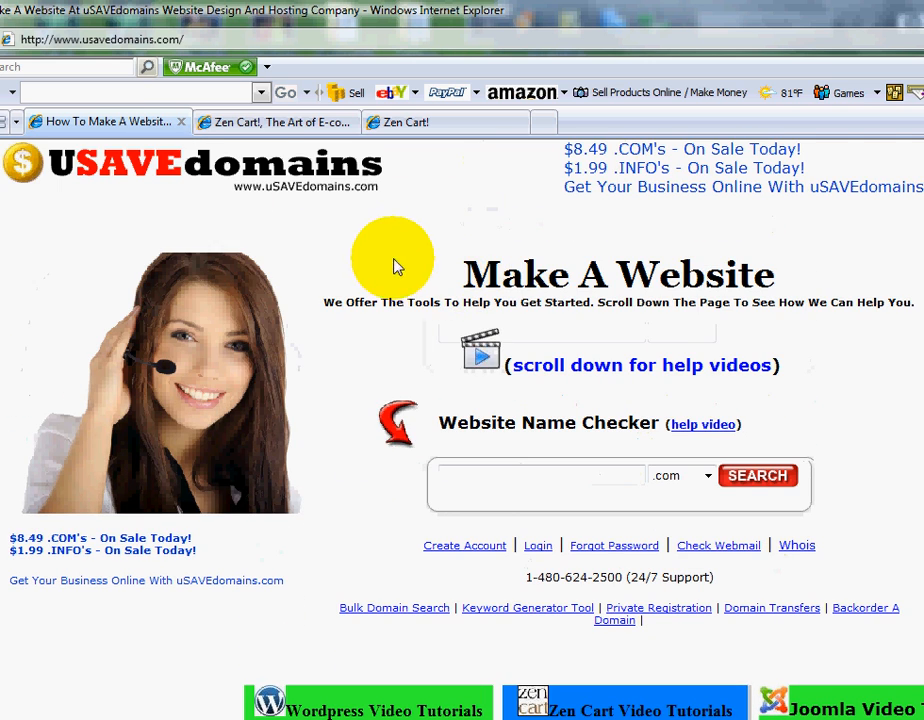
mouse_move(70, 176)
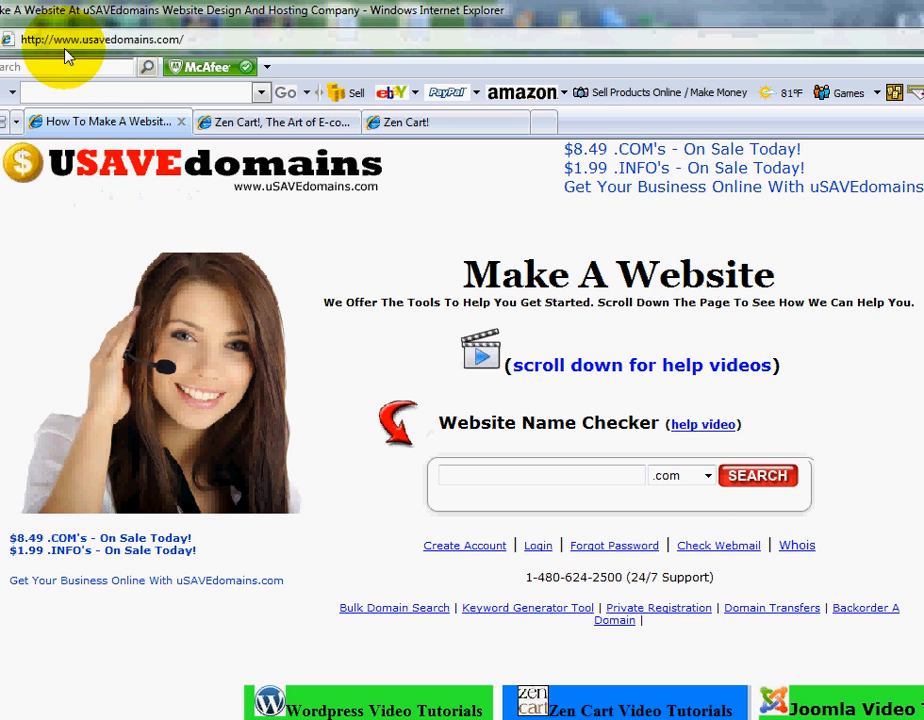
mouse_move(64, 168)
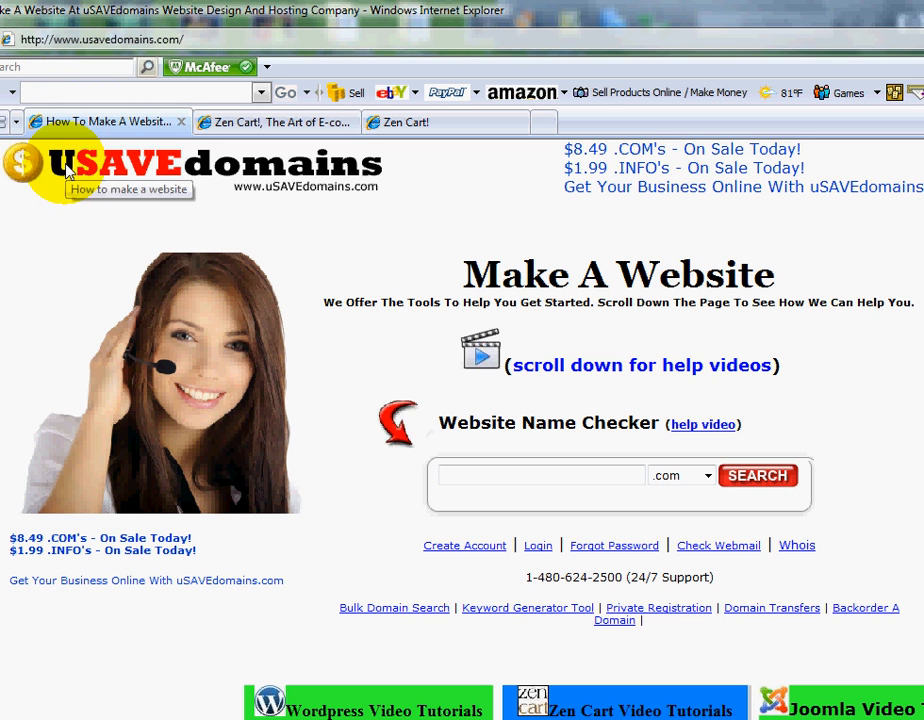
mouse_move(370, 176)
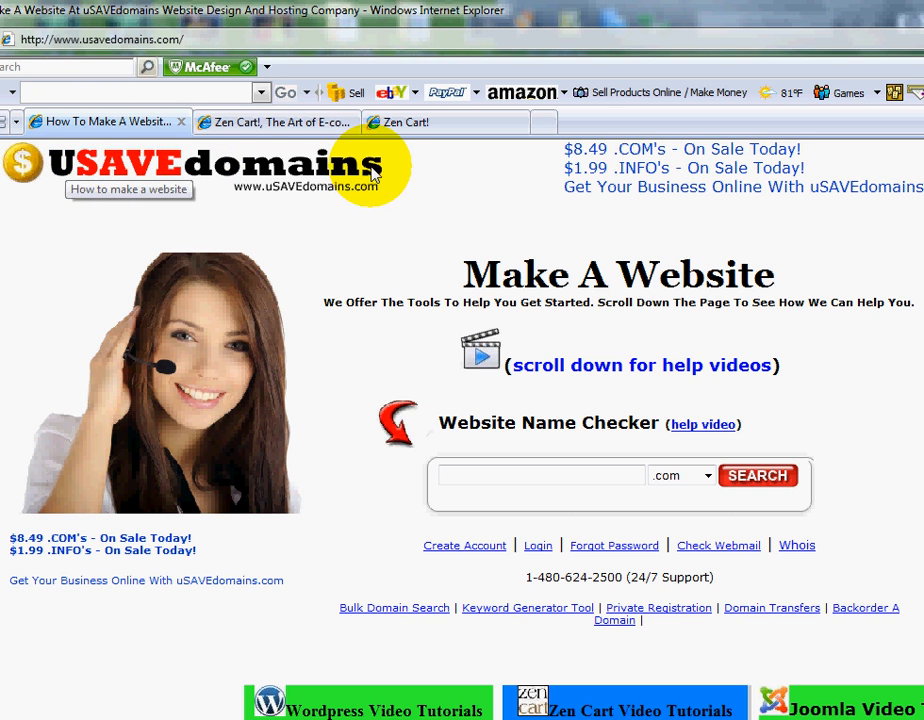
mouse_move(664, 264)
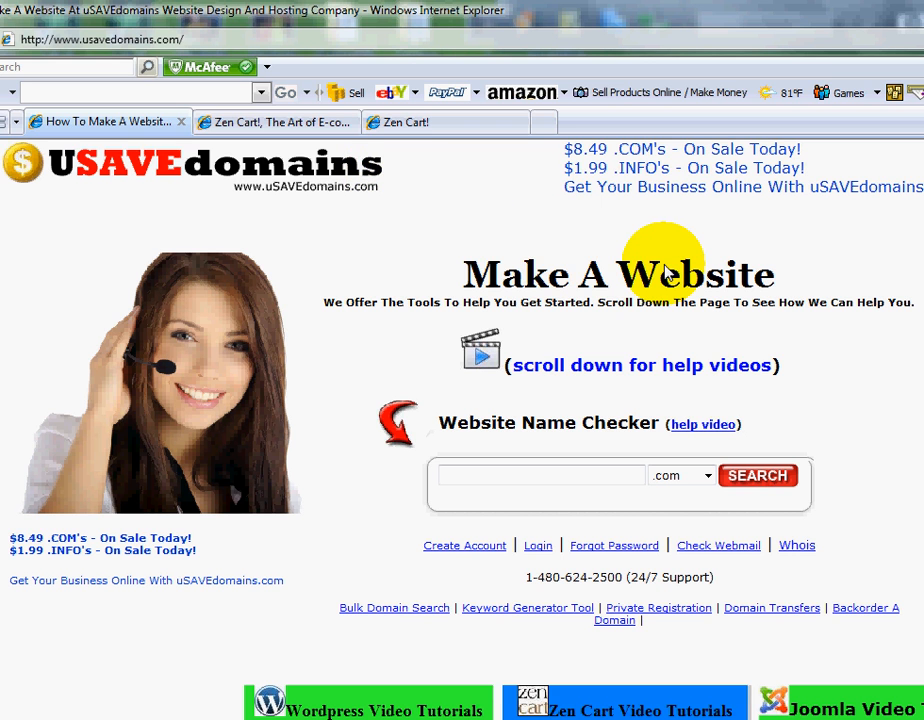
scroll(down, 3)
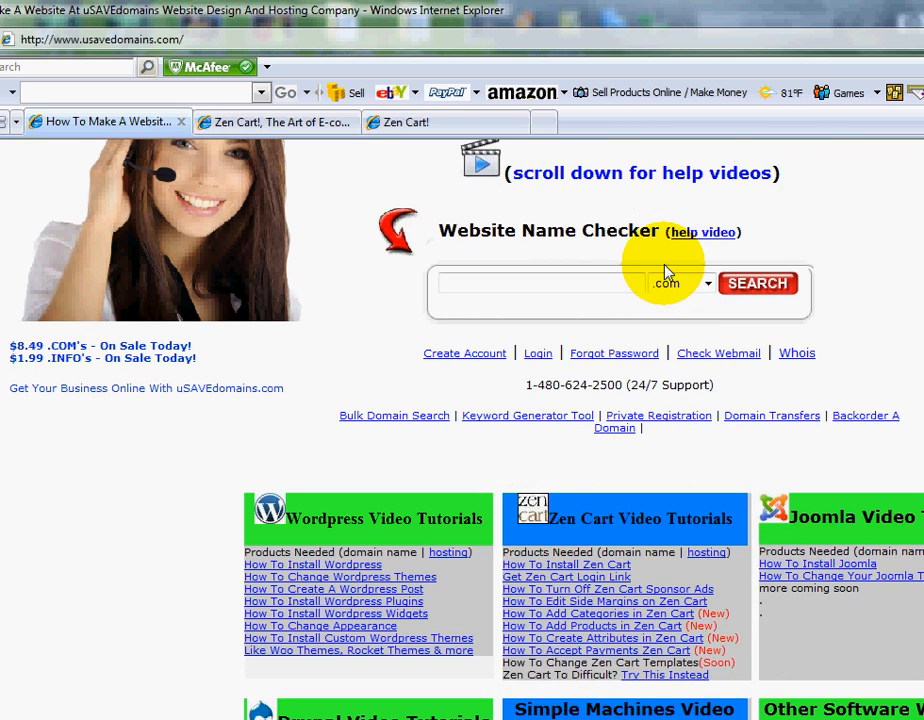
scroll(down, 3)
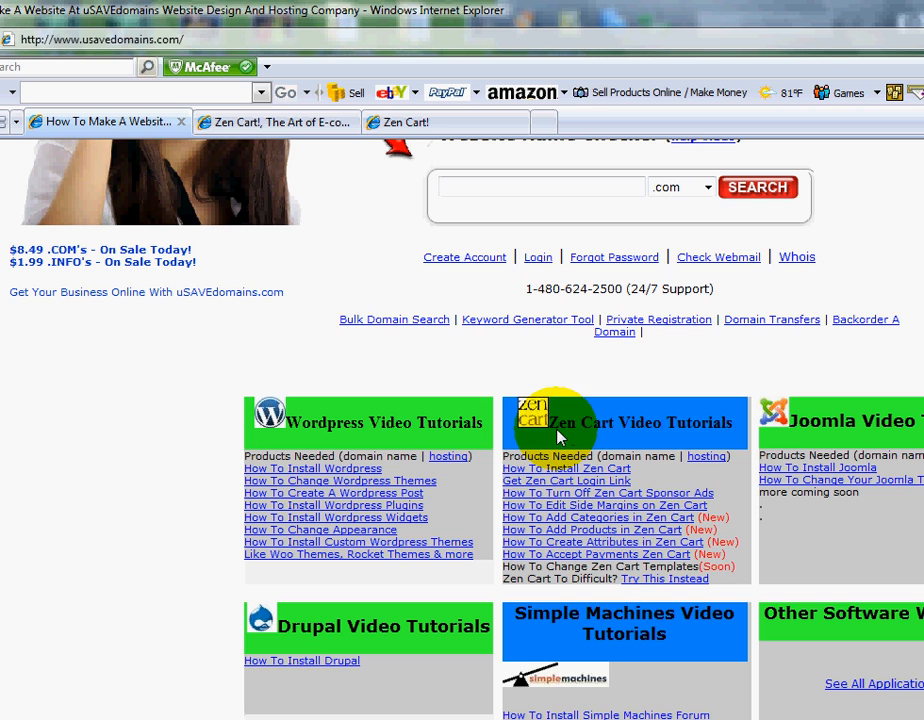
mouse_move(732, 428)
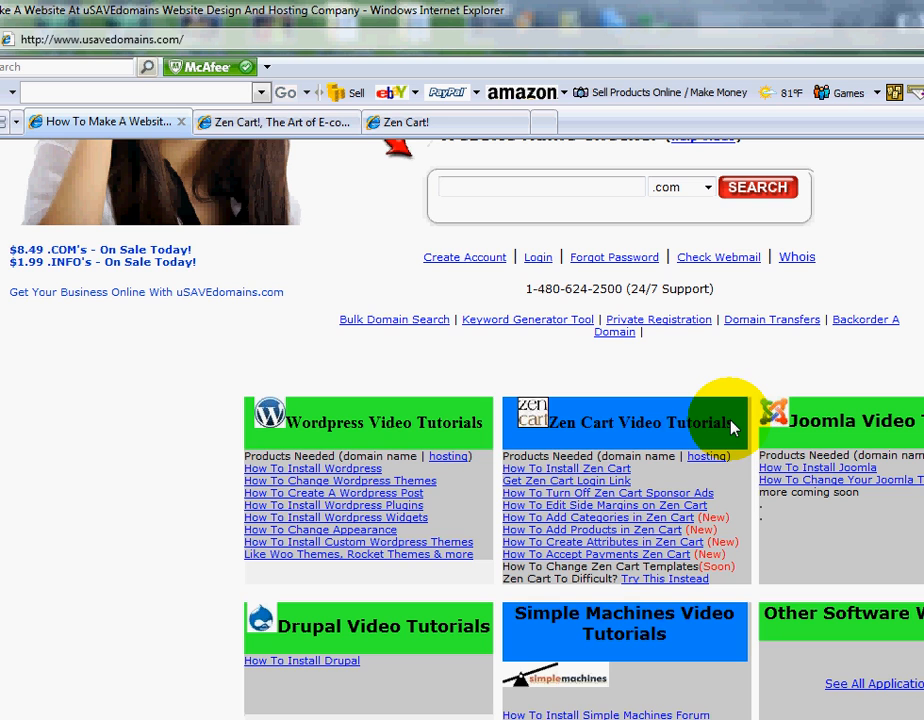
mouse_move(696, 604)
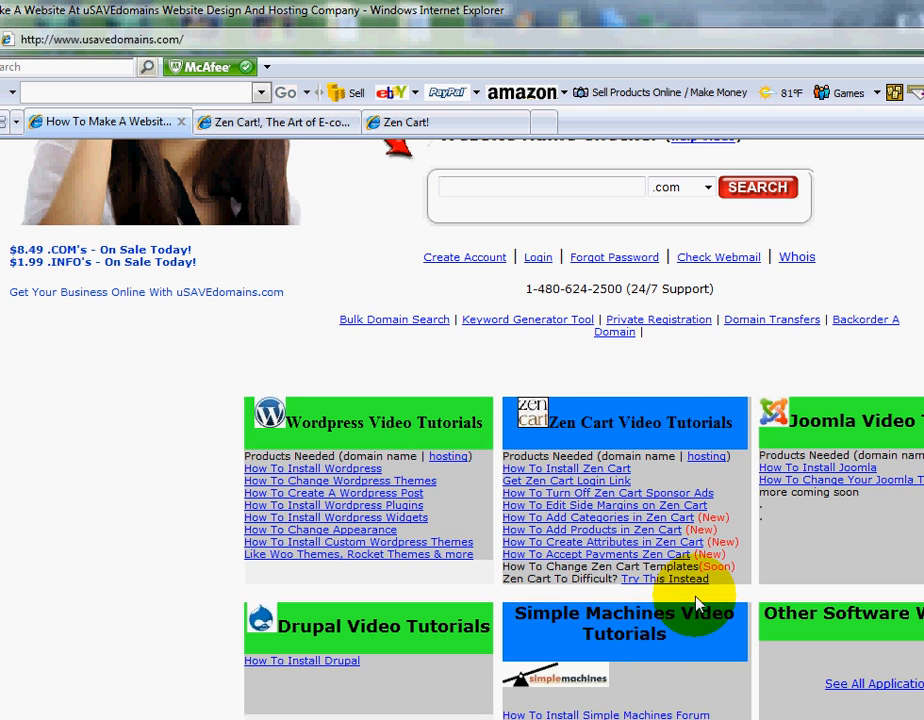
mouse_move(672, 430)
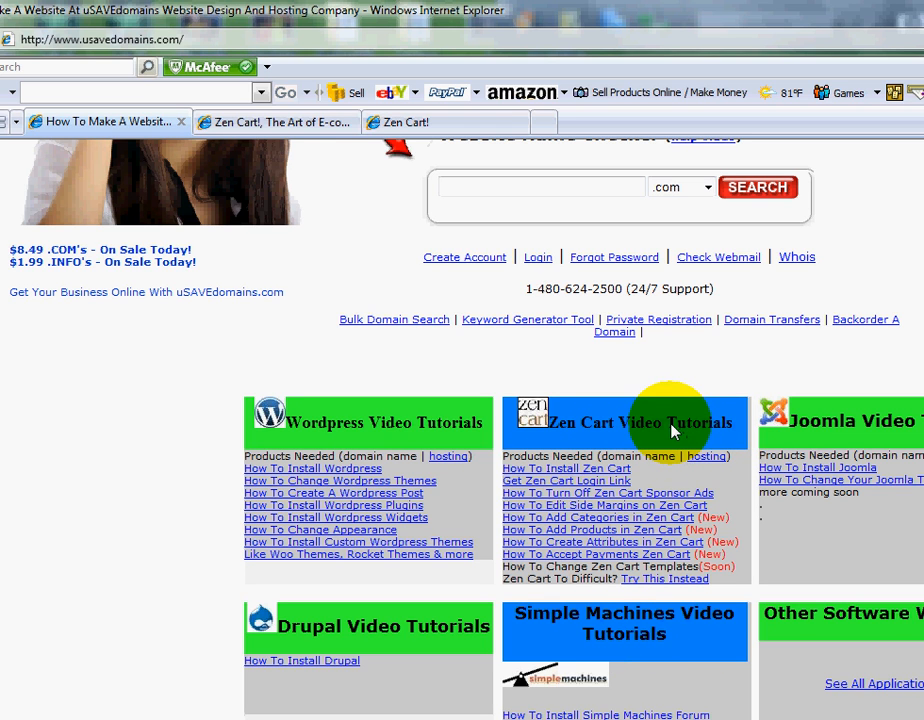
mouse_move(656, 438)
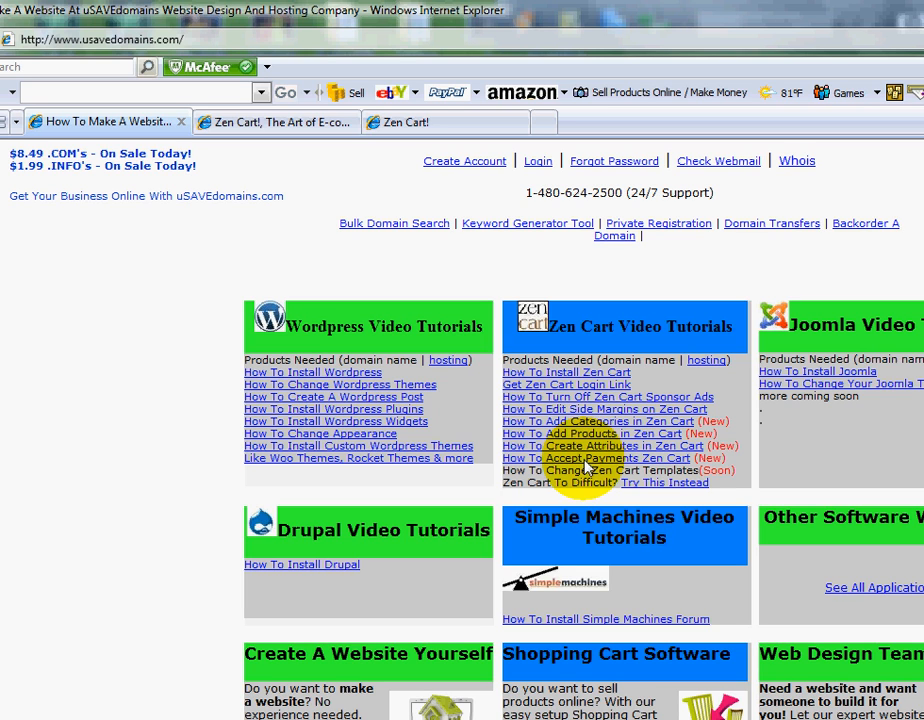
mouse_move(588, 464)
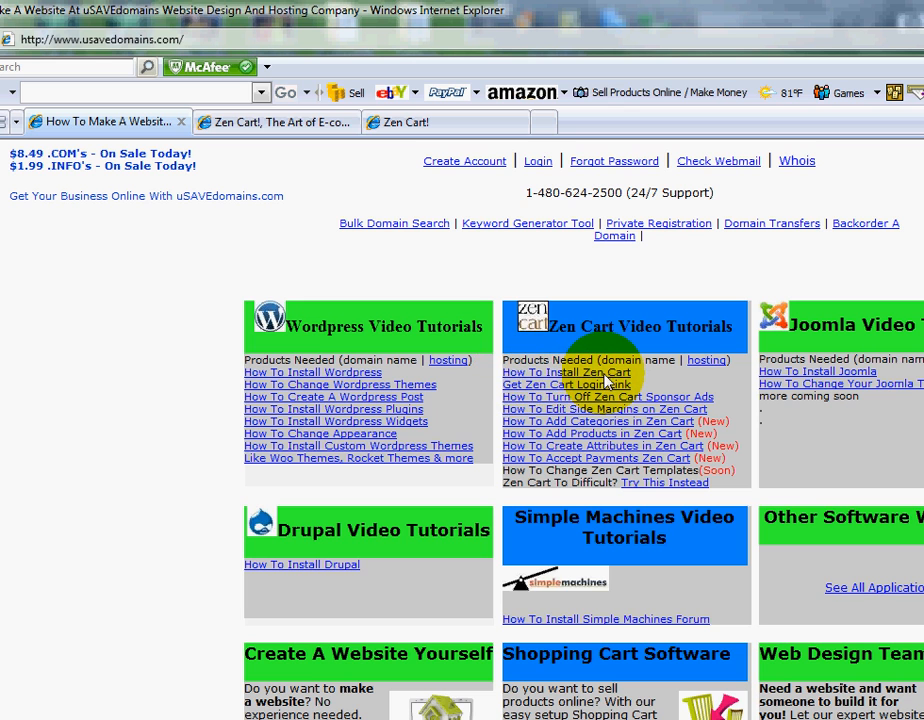
scroll(up, 3)
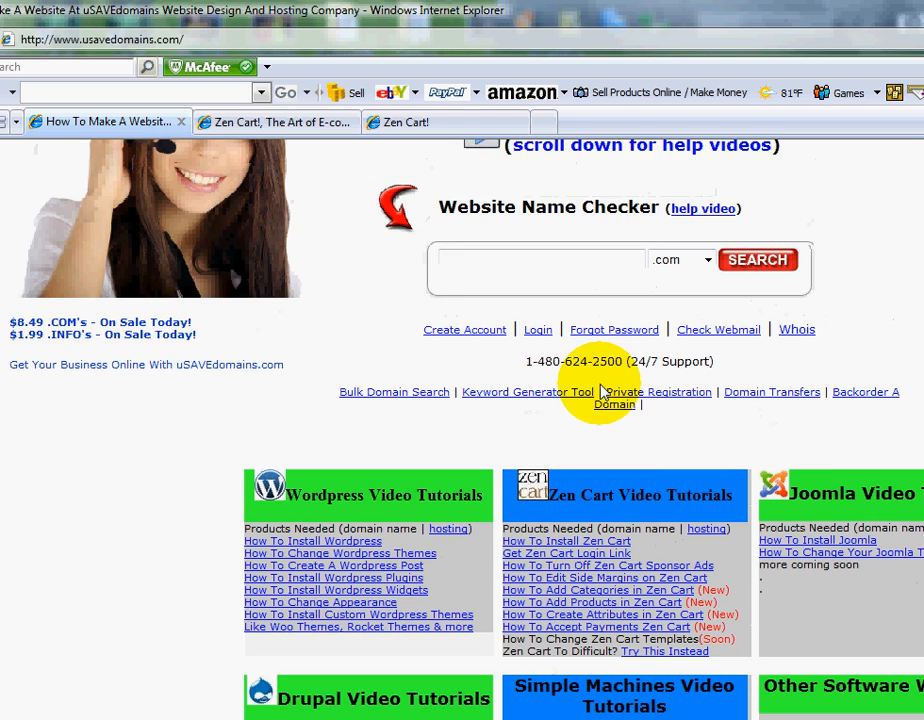
scroll(up, 3)
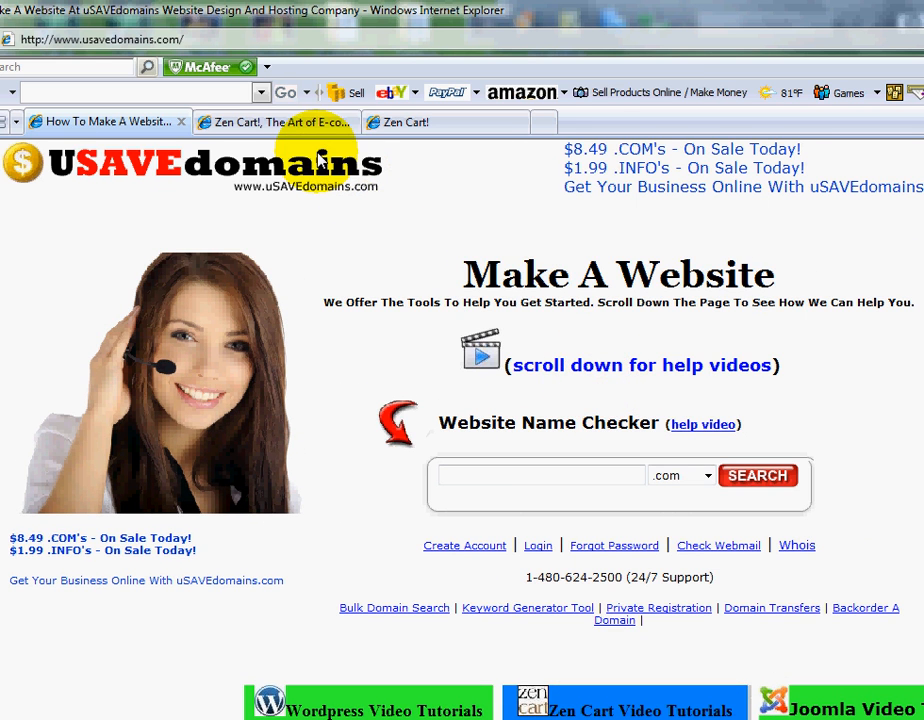
mouse_move(310, 122)
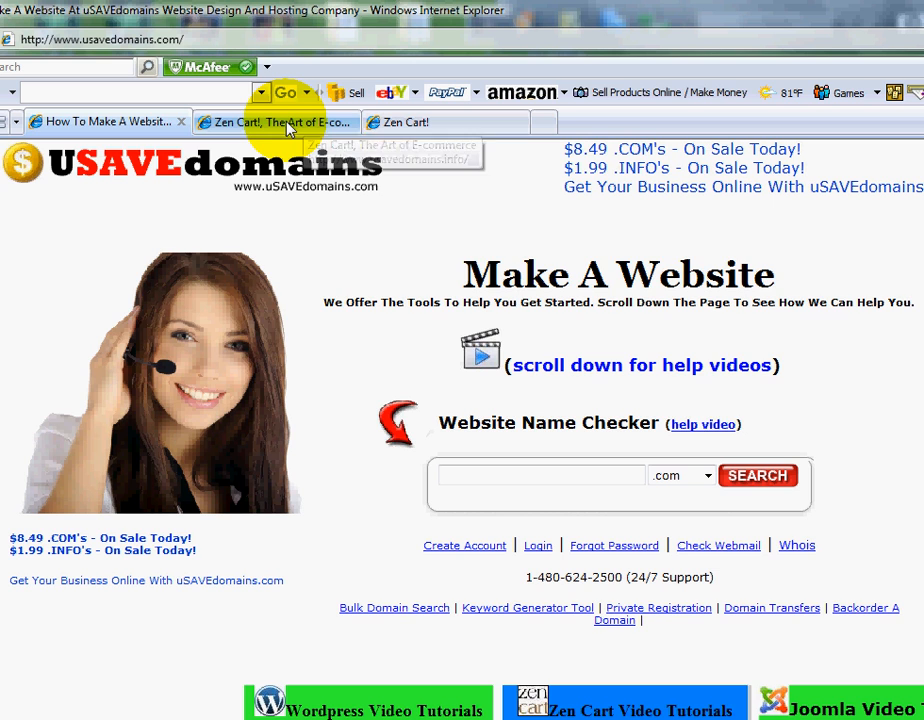
click(270, 122)
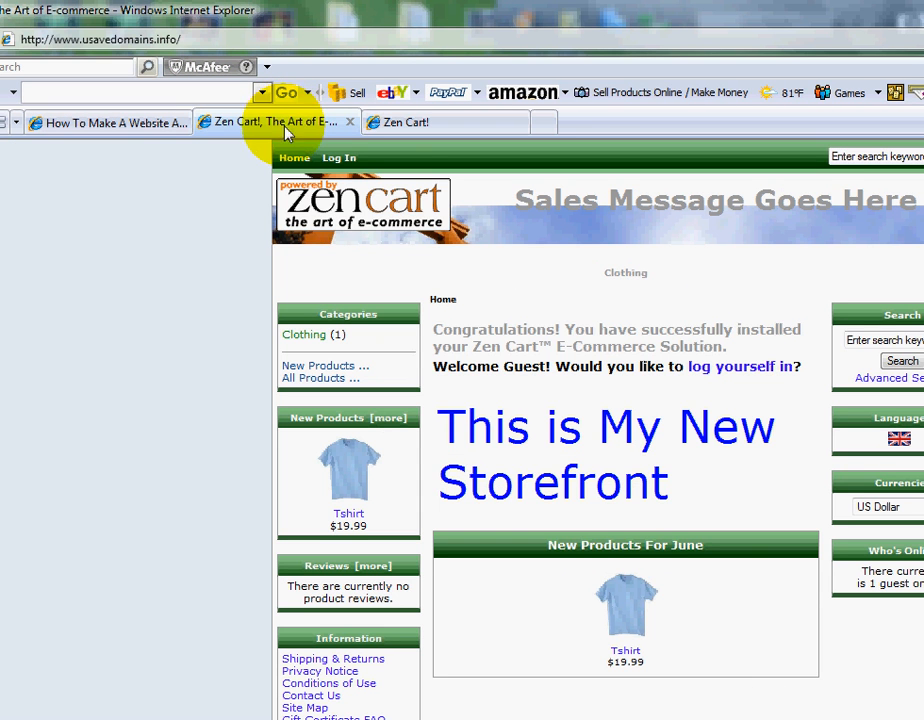
mouse_move(680, 640)
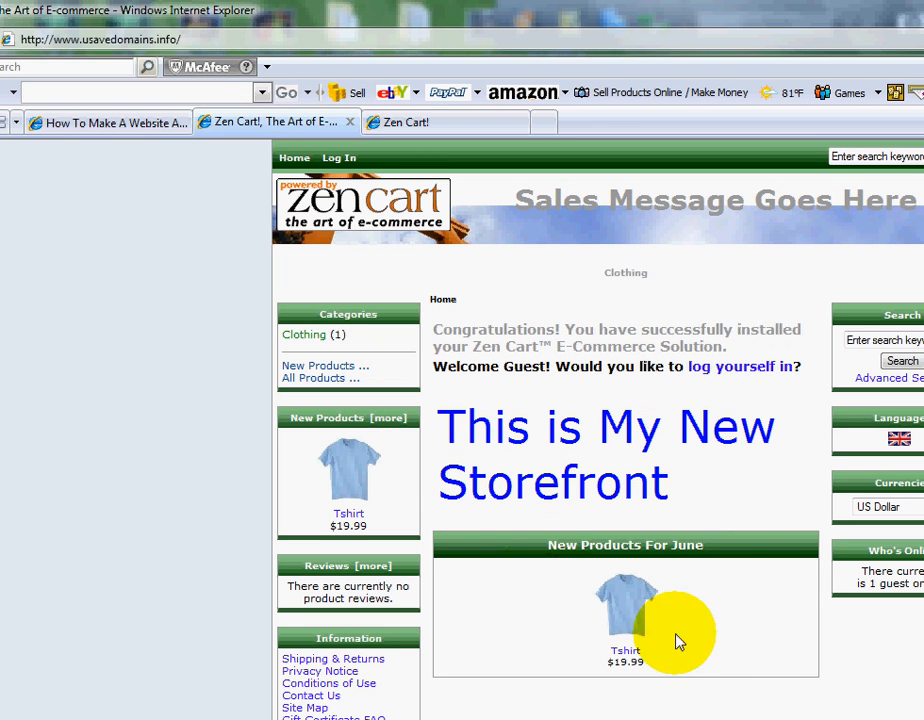
mouse_move(584, 300)
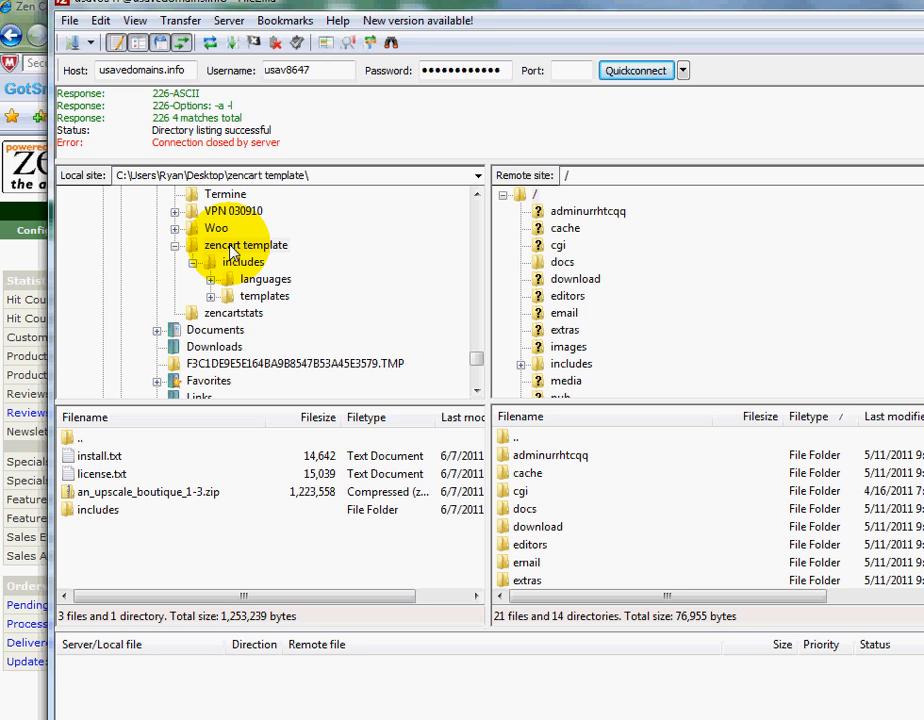
Quickconnect to usavedomains.info so the remote site root lists beside the local zencart template folder
click(636, 70)
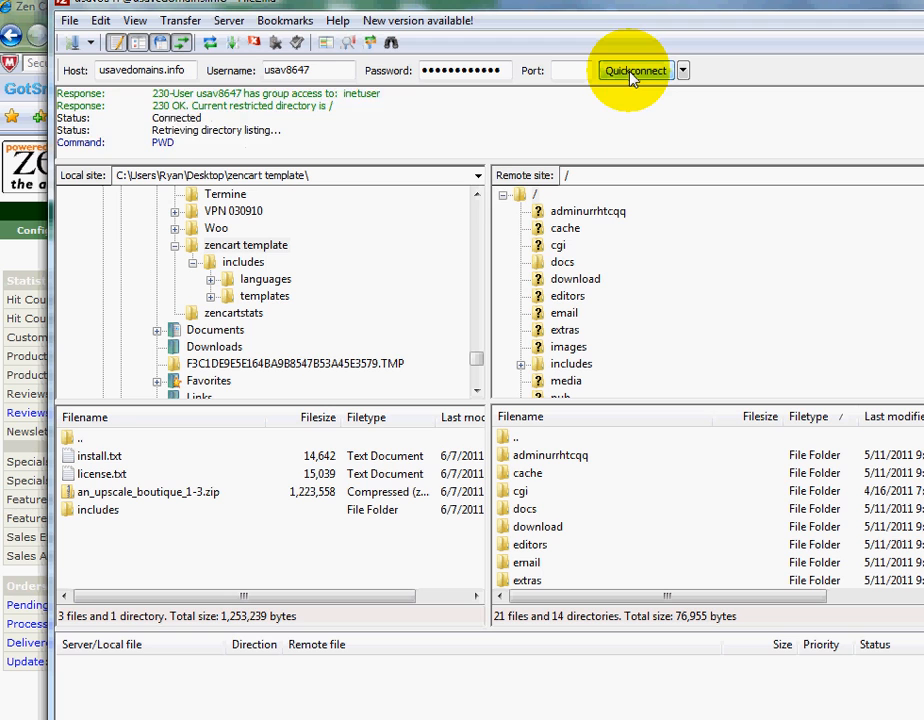
click(636, 70)
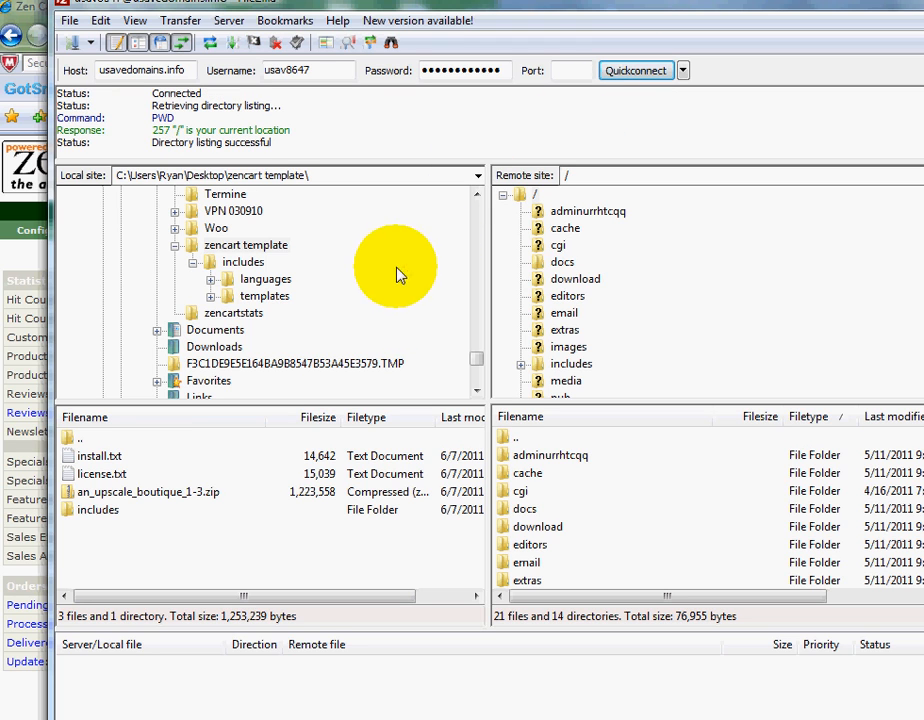
click(244, 244)
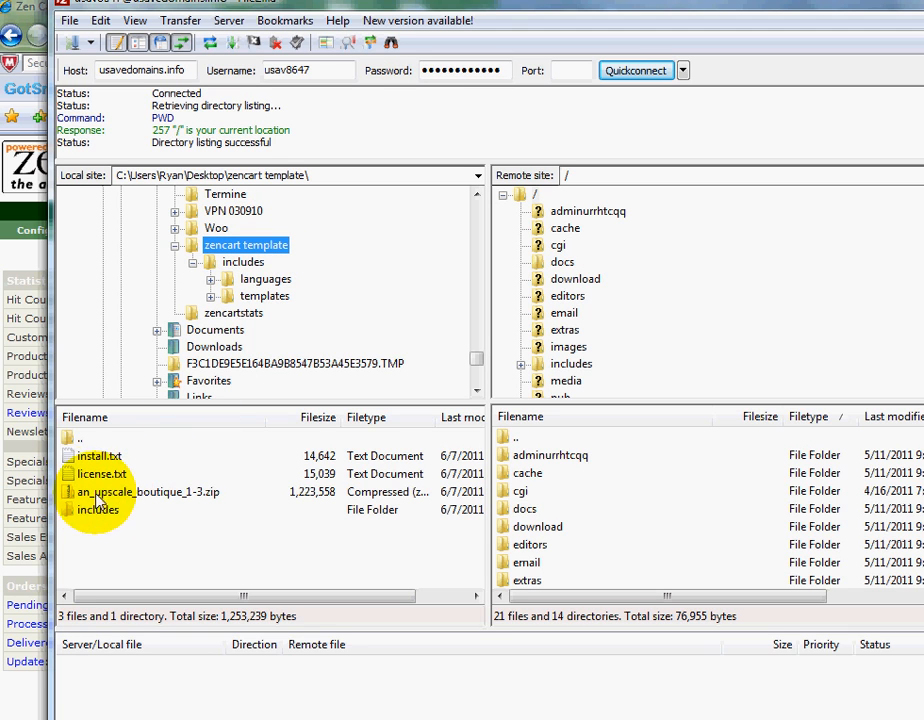
Open the local includes\templates folder containing the an_upscale_boutique template folder
click(150, 492)
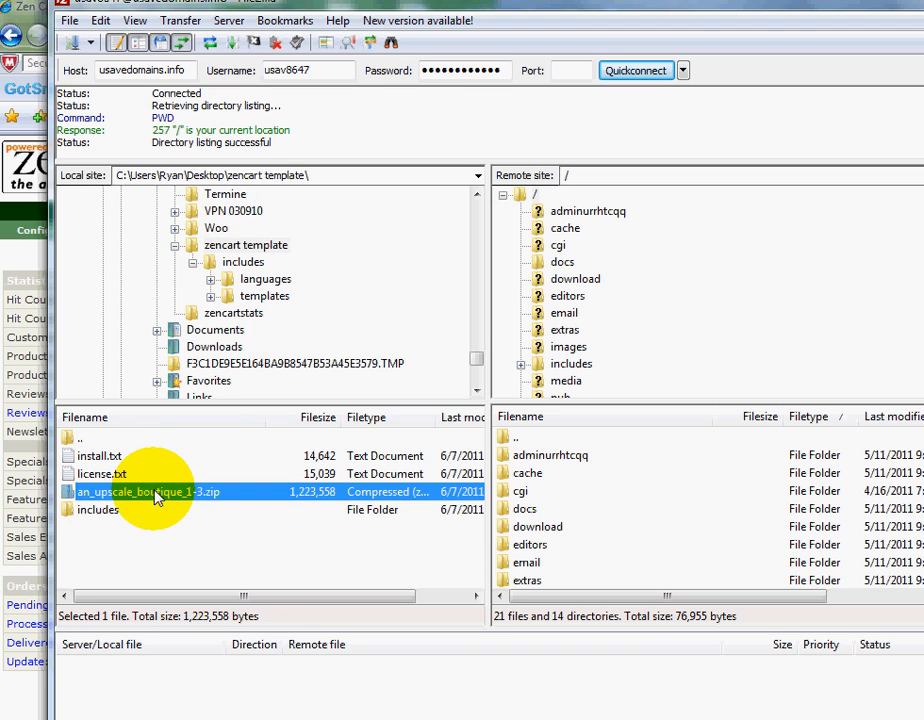
mouse_move(96, 480)
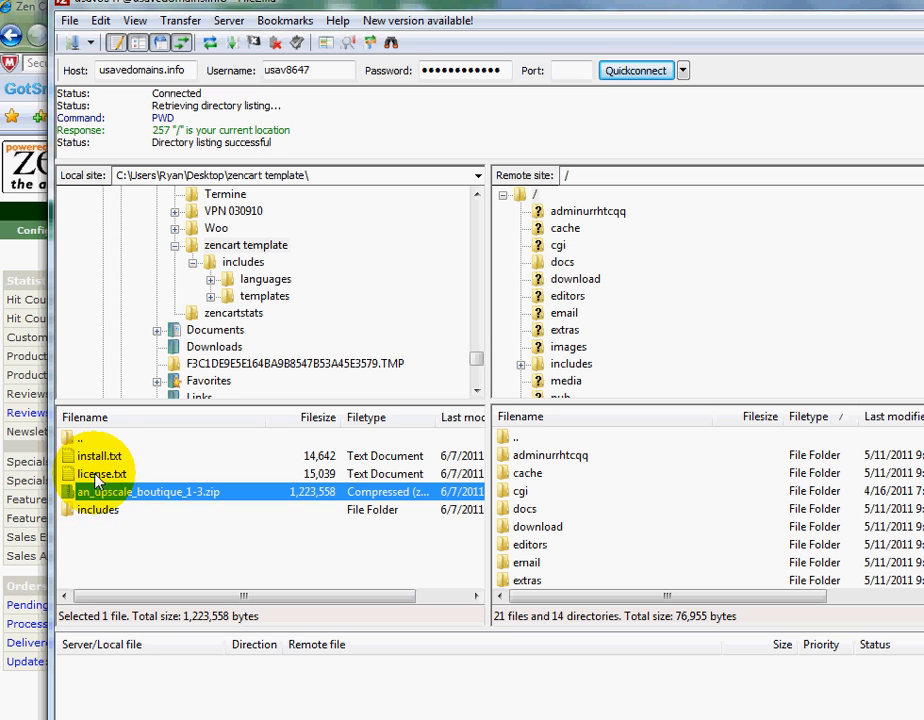
mouse_move(100, 510)
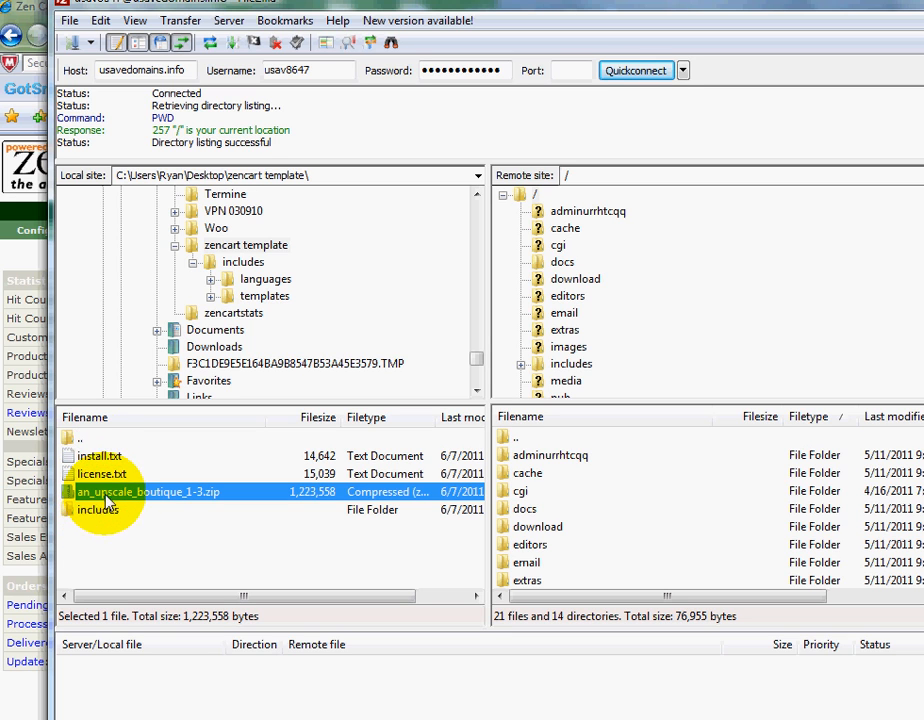
mouse_move(102, 522)
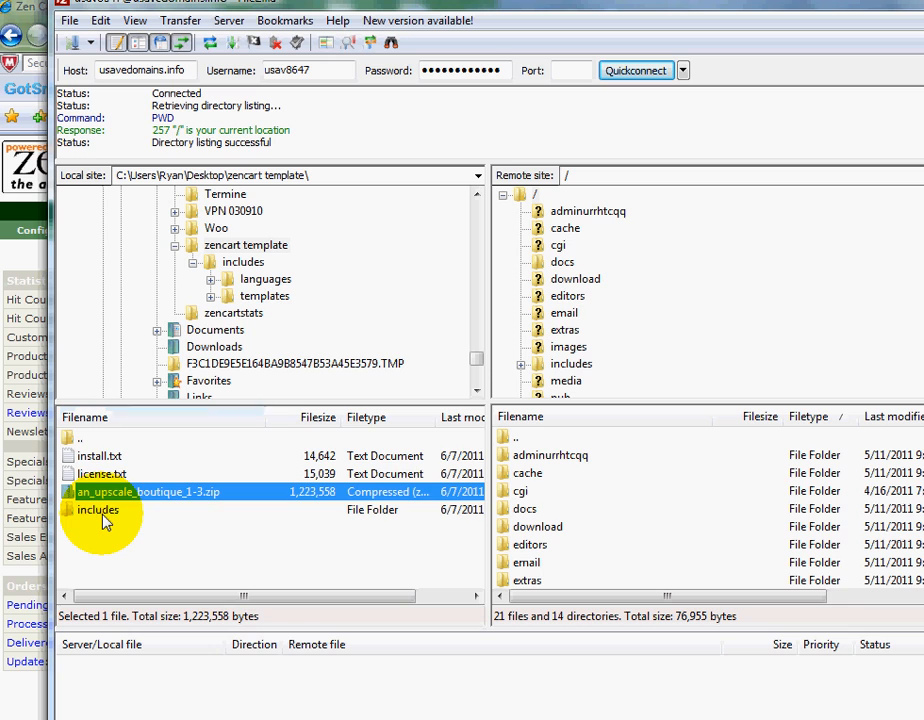
double_click(96, 510)
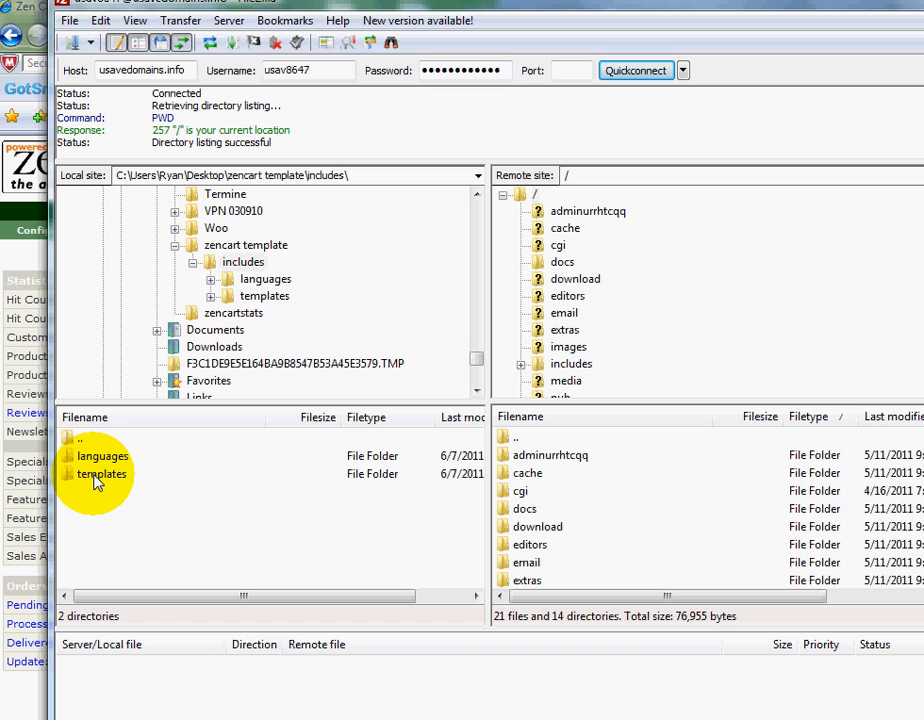
double_click(100, 472)
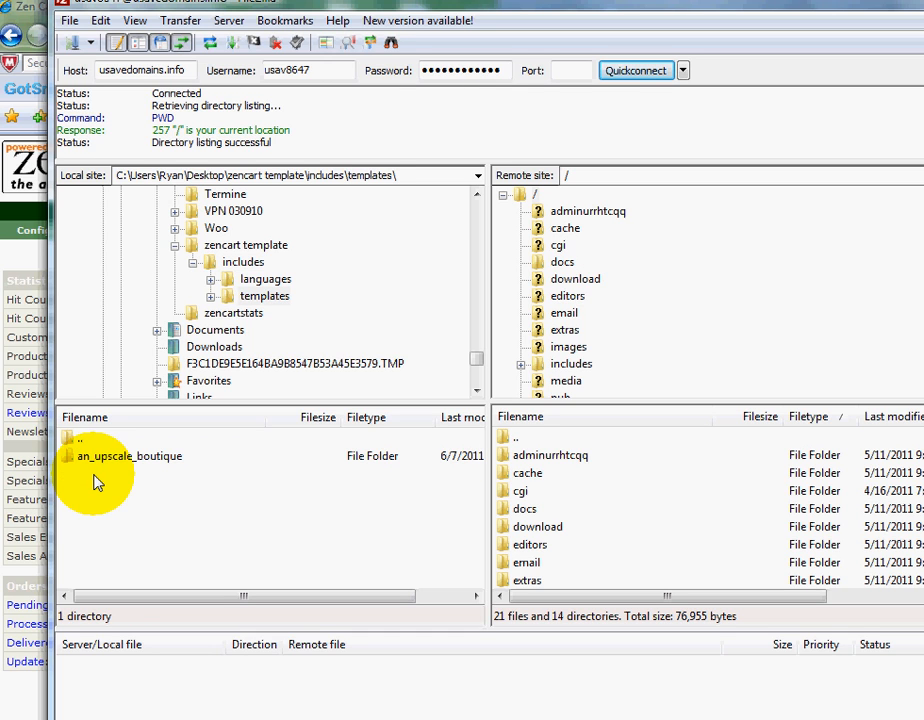
mouse_move(144, 464)
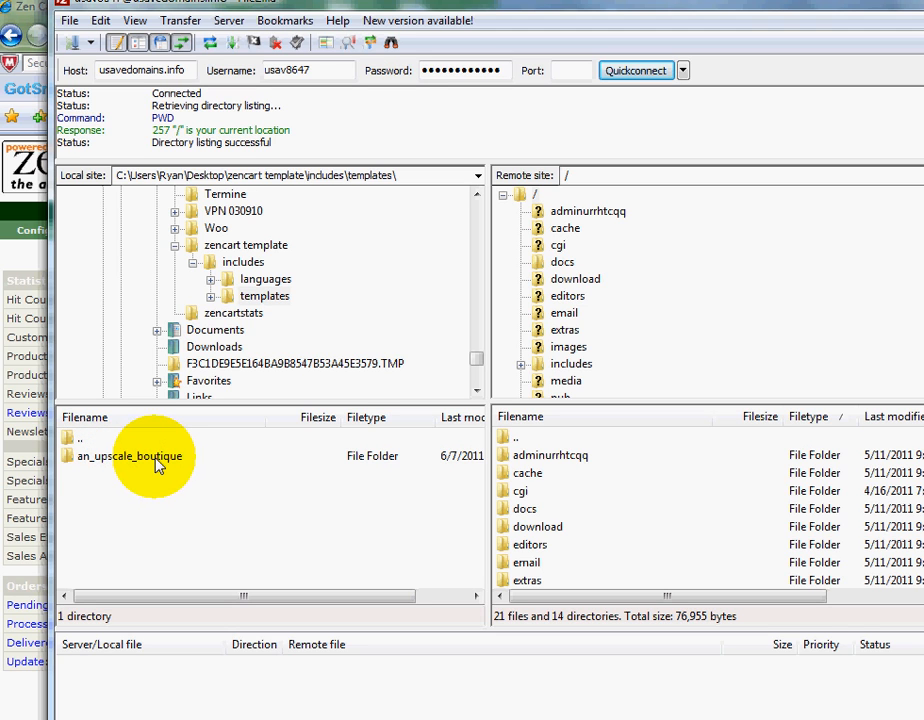
mouse_move(260, 288)
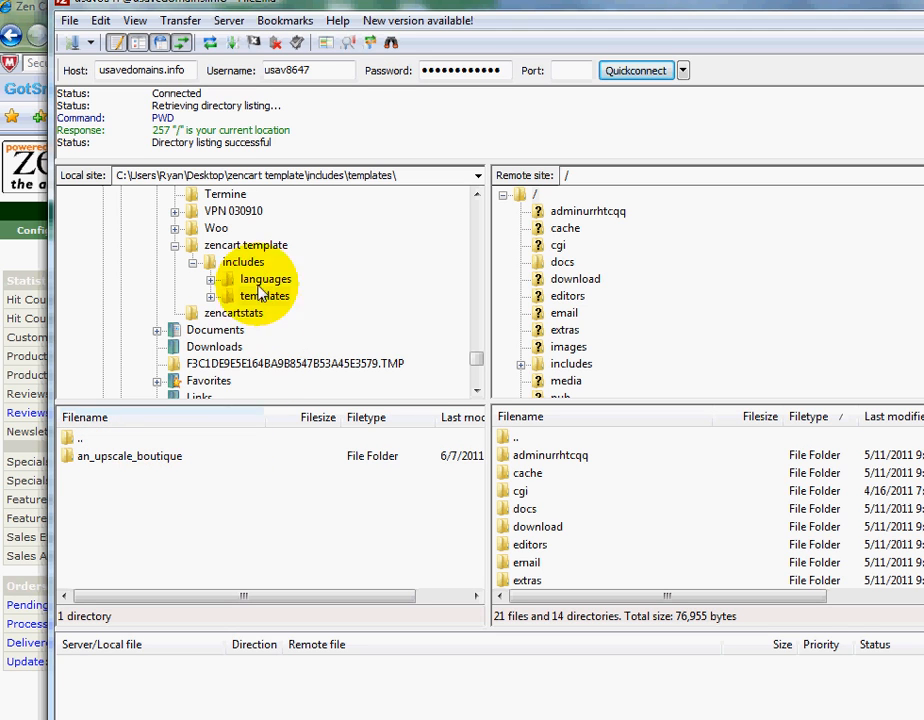
mouse_move(228, 324)
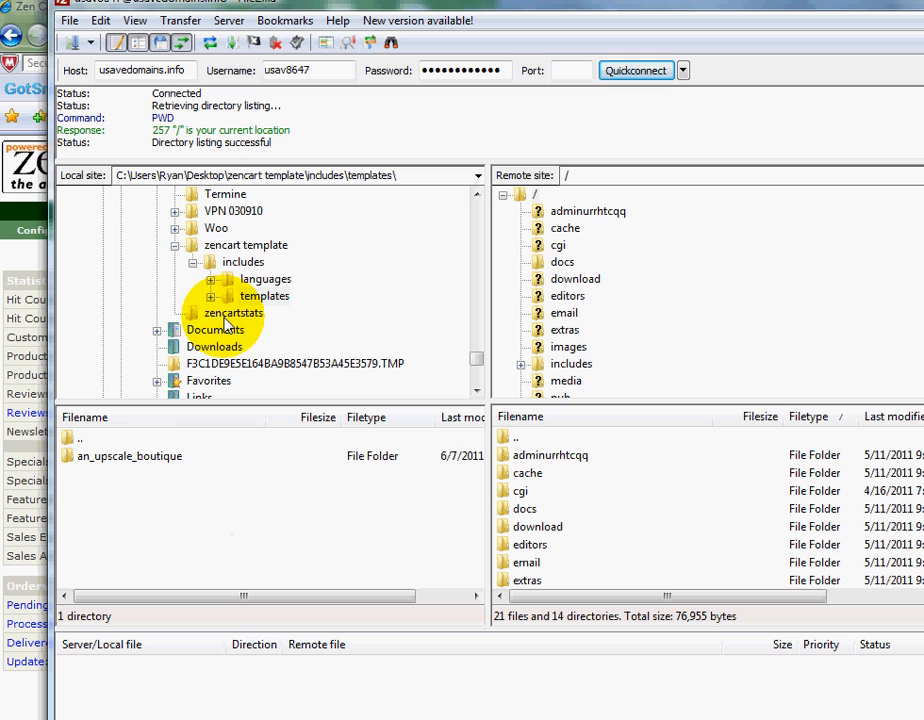
mouse_move(656, 250)
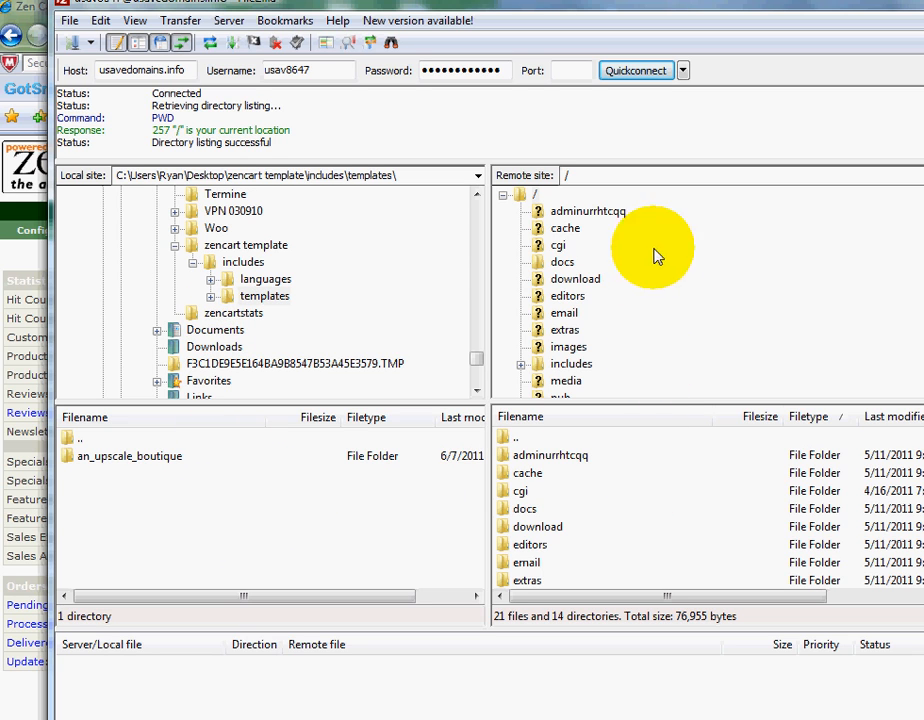
mouse_move(644, 492)
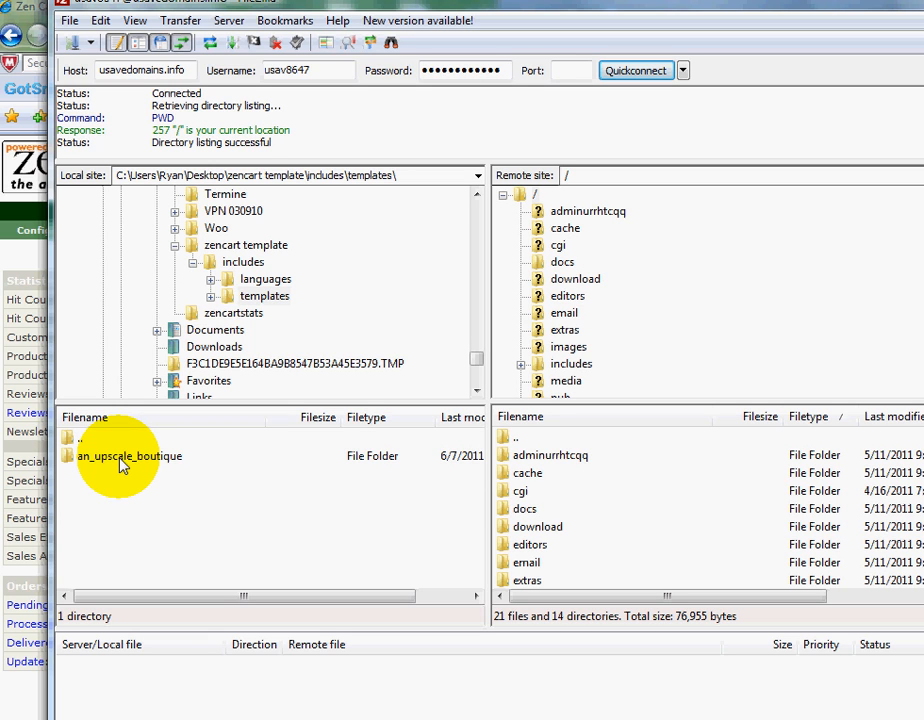
mouse_move(132, 464)
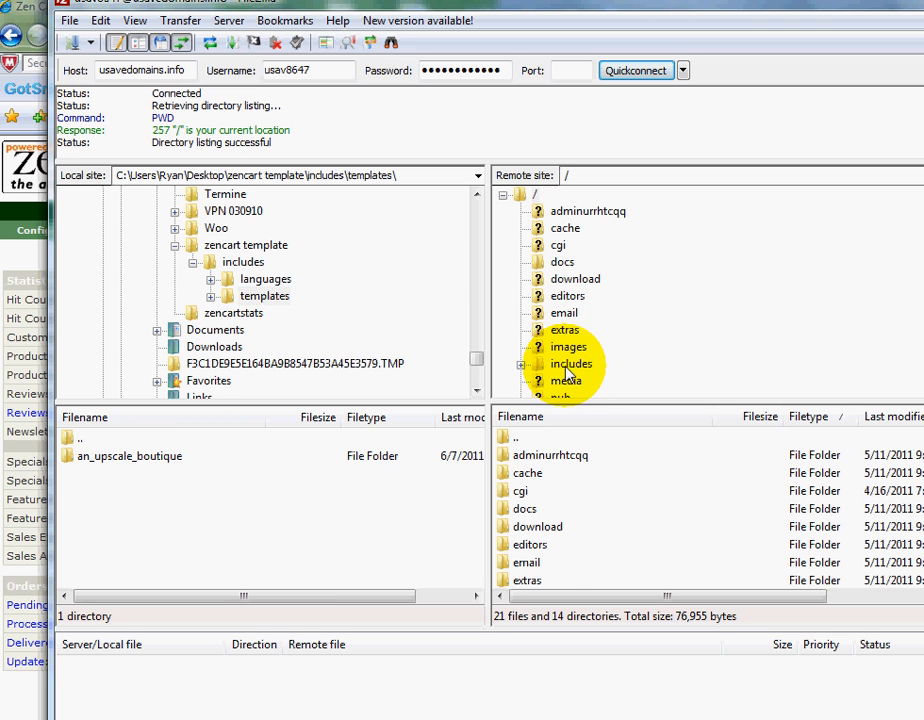
Open the server's includes/templates folder and select the local an_upscale_boutique folder for upload
double_click(572, 364)
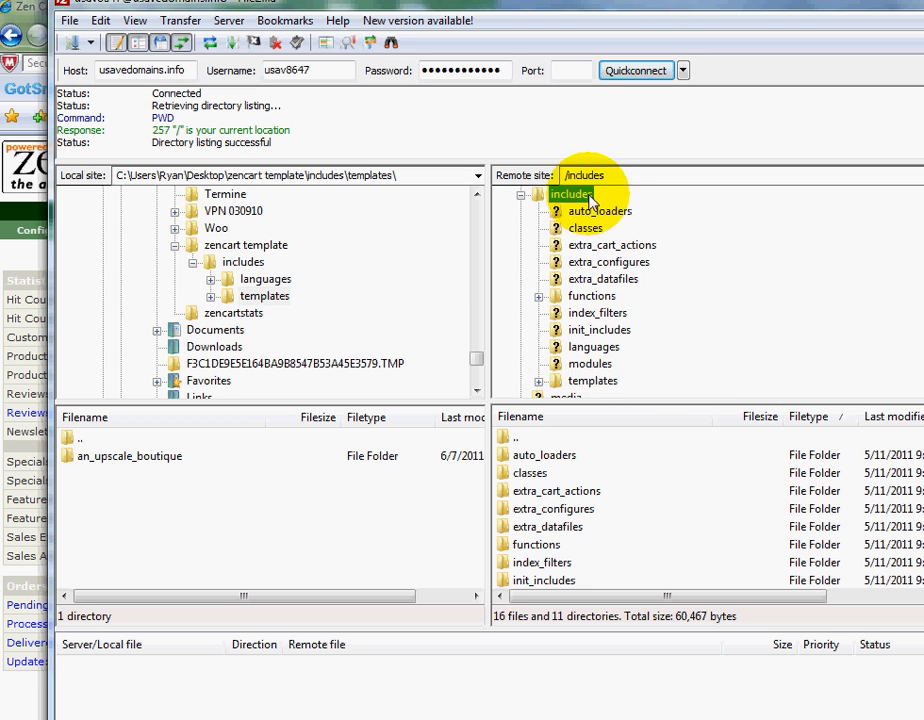
mouse_move(592, 388)
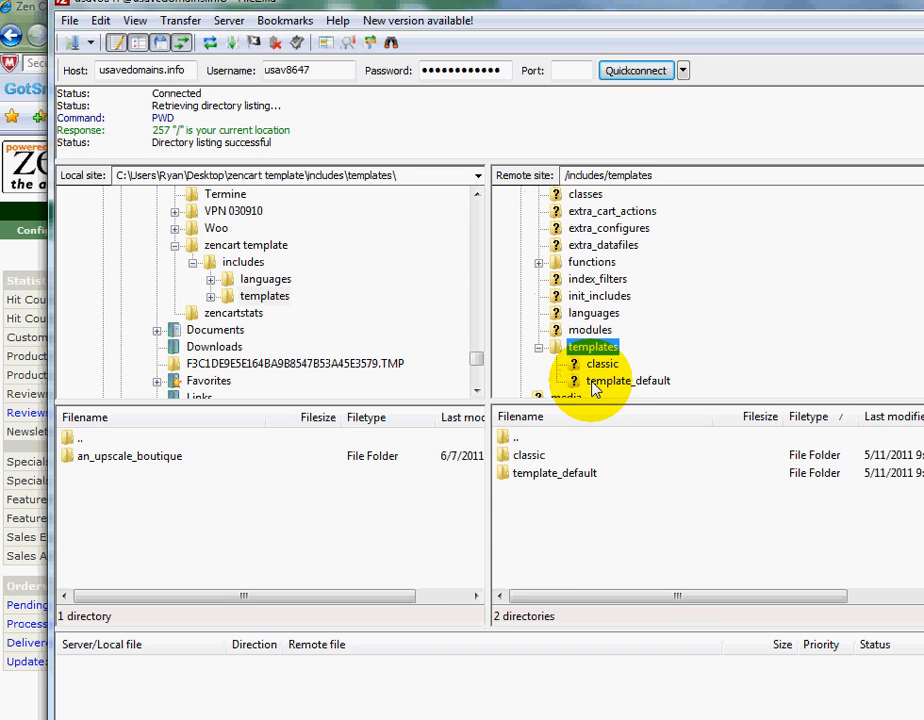
mouse_move(580, 438)
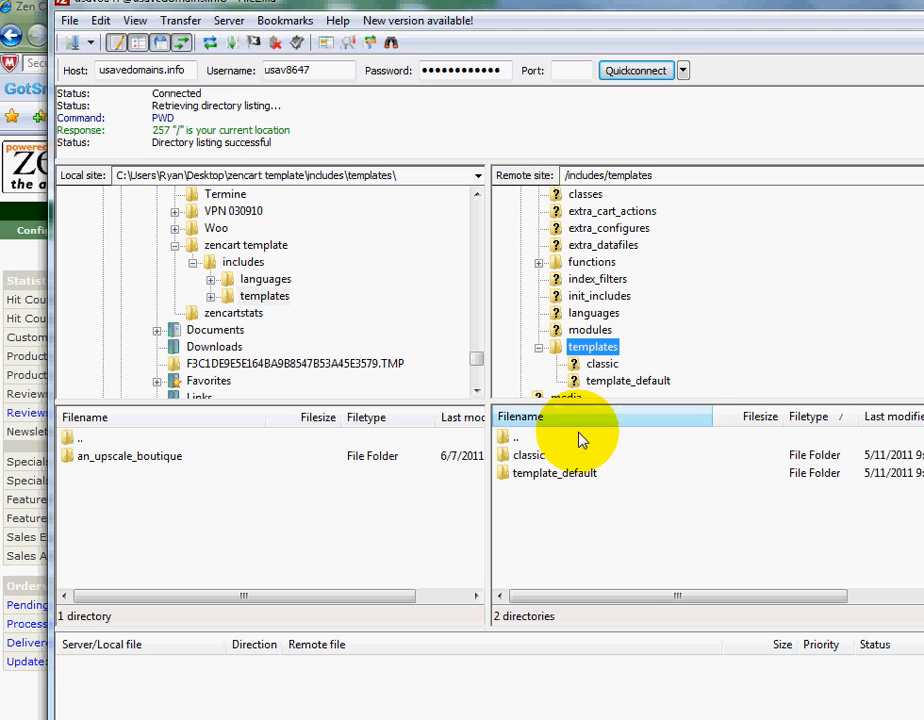
mouse_move(544, 472)
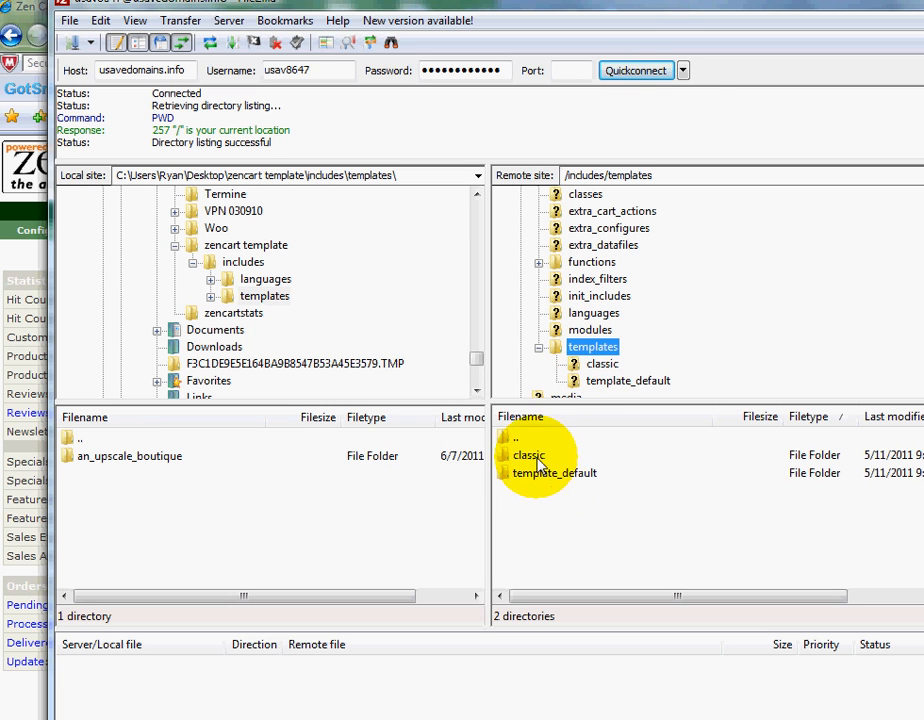
mouse_move(584, 516)
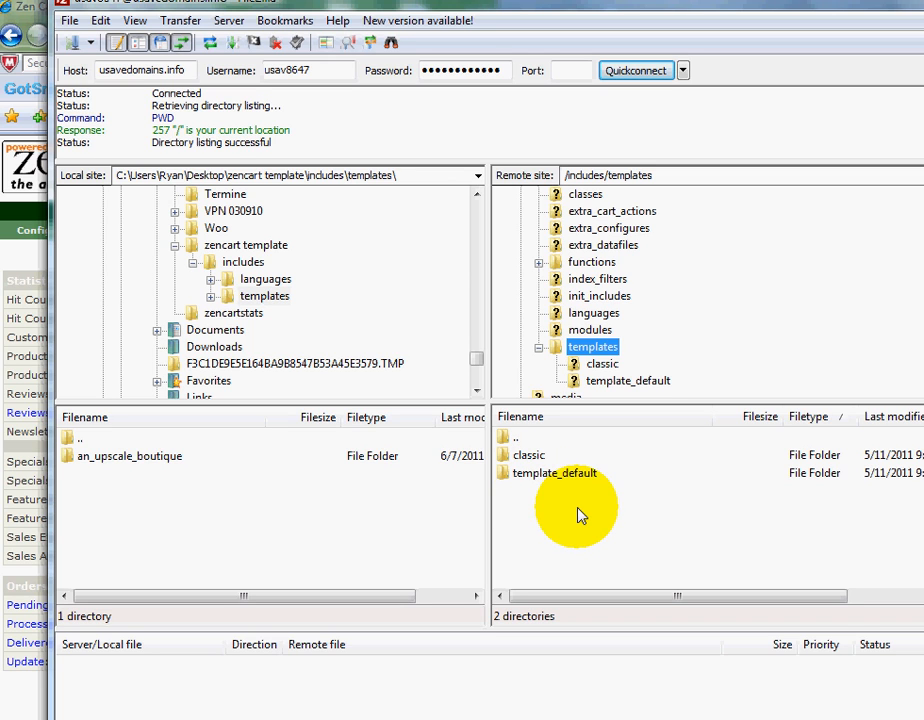
mouse_move(220, 482)
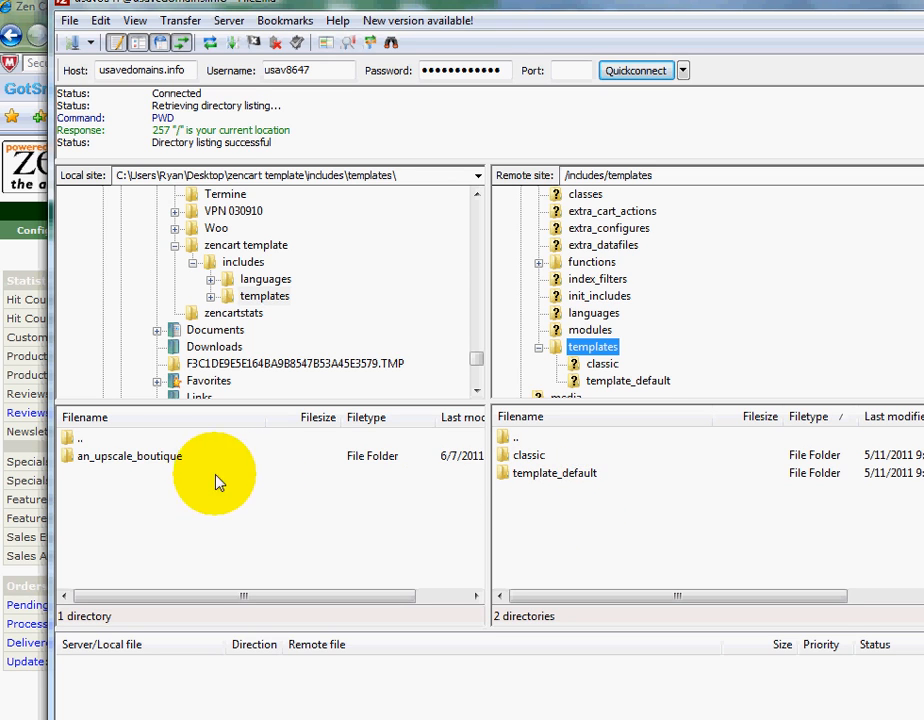
mouse_move(110, 464)
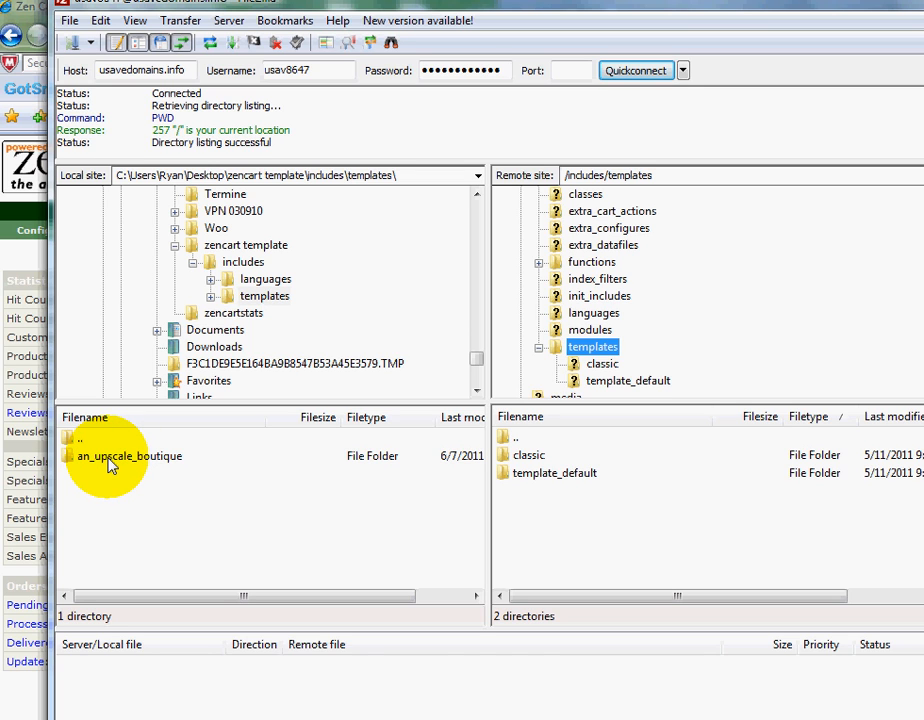
click(130, 456)
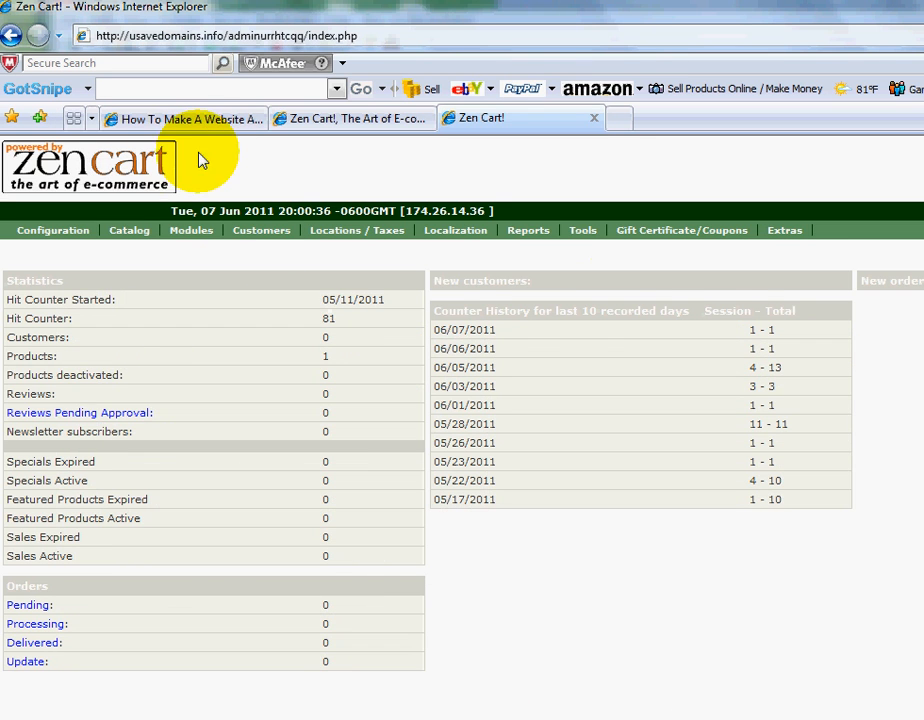
Return to the uSAVEdomains homepage and scroll to its Zen Cart video tutorials list
click(184, 118)
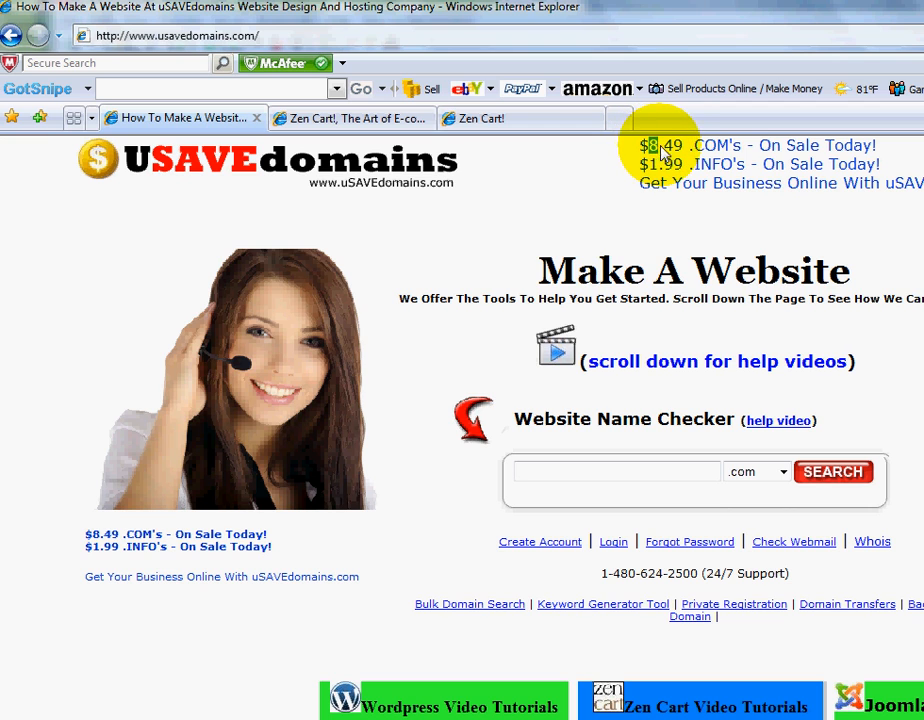
mouse_move(732, 148)
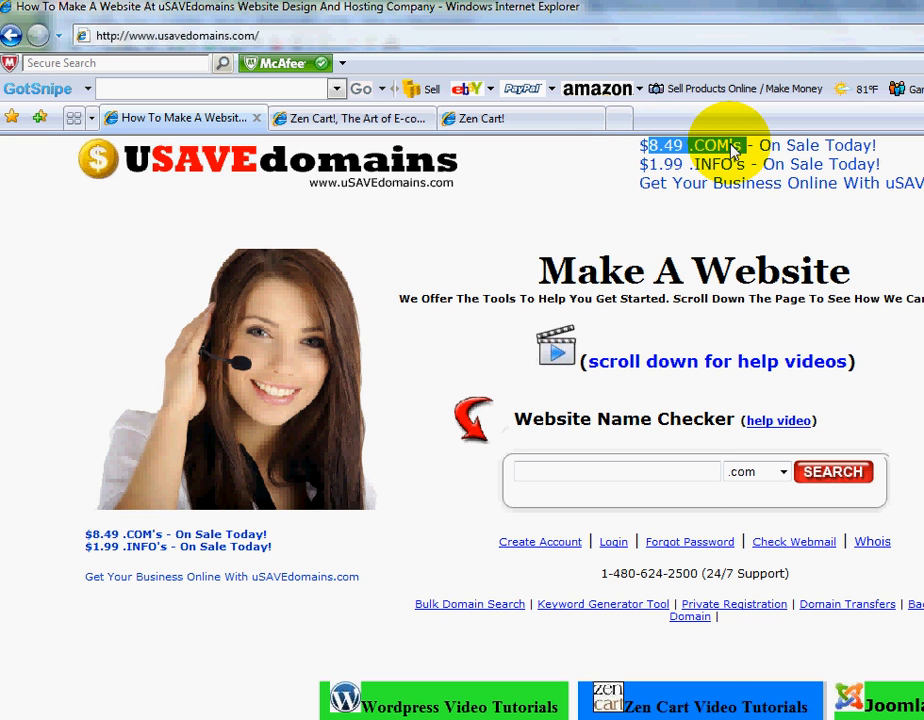
mouse_move(738, 152)
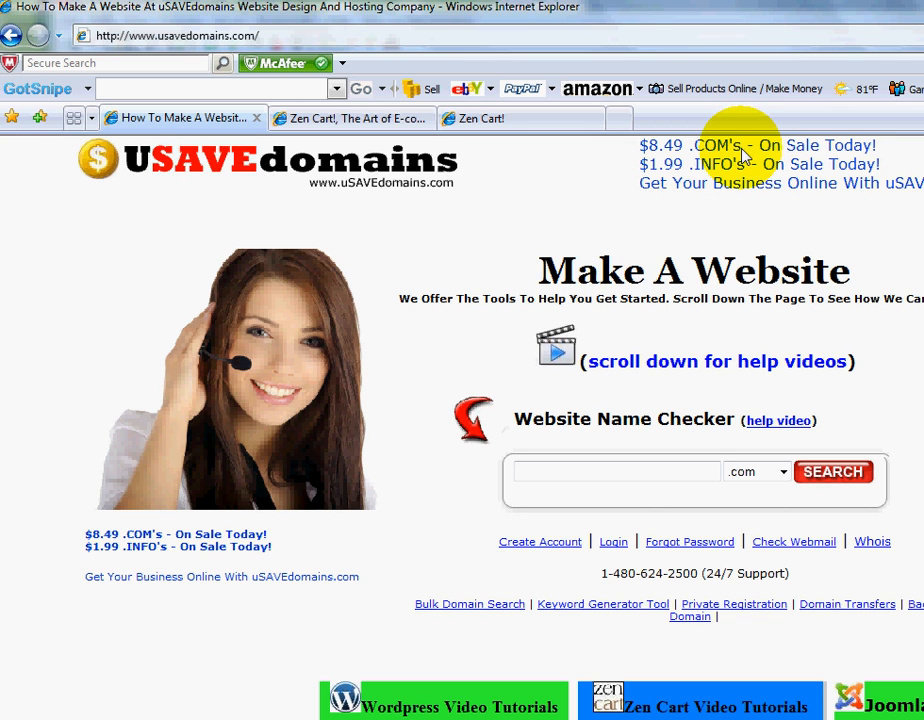
mouse_move(668, 168)
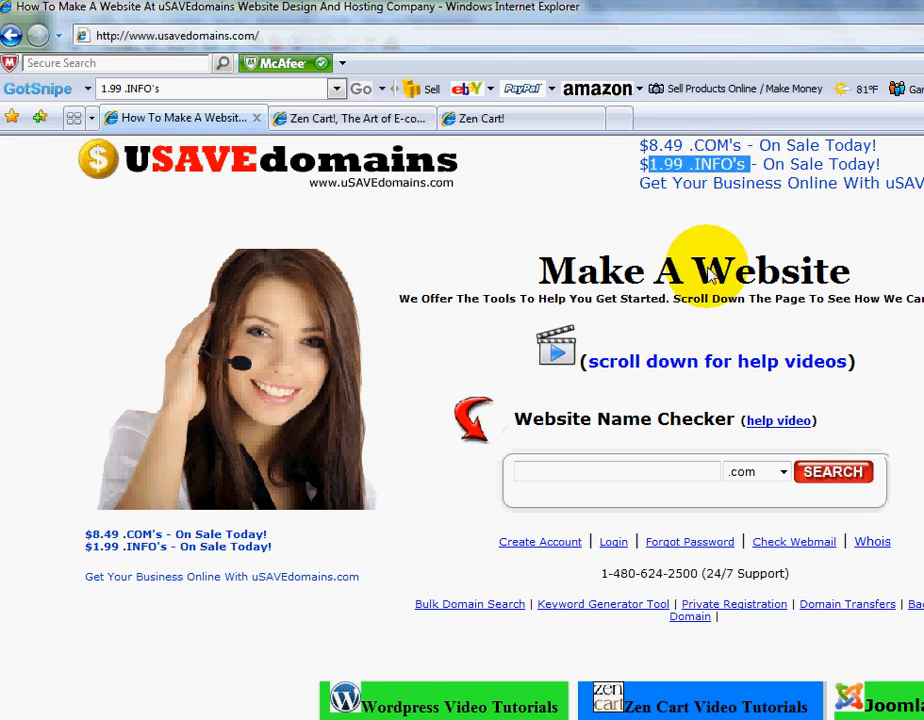
scroll(down, 3)
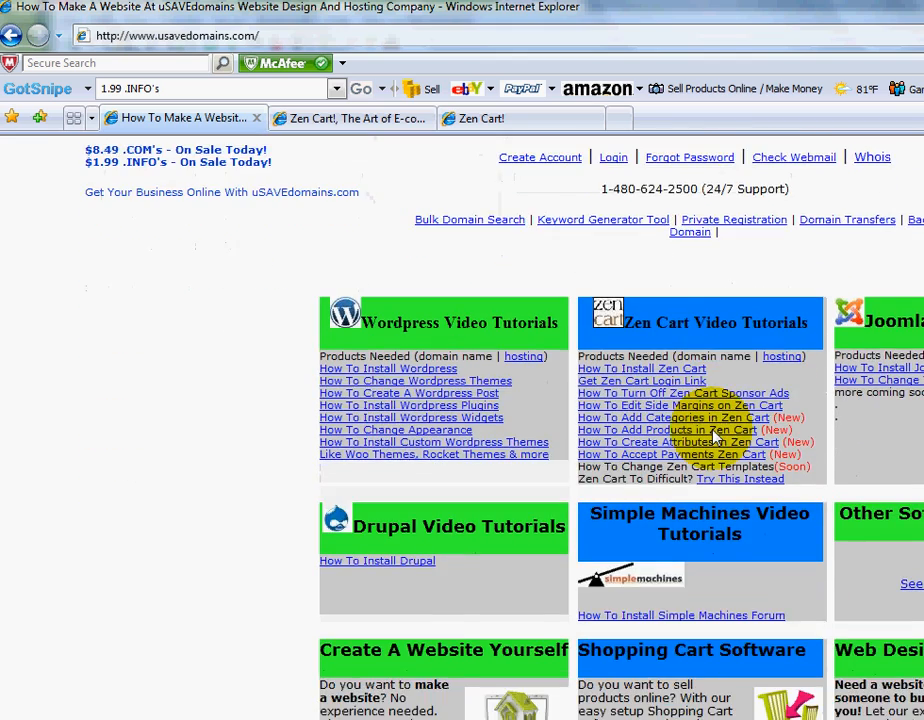
scroll(down, 3)
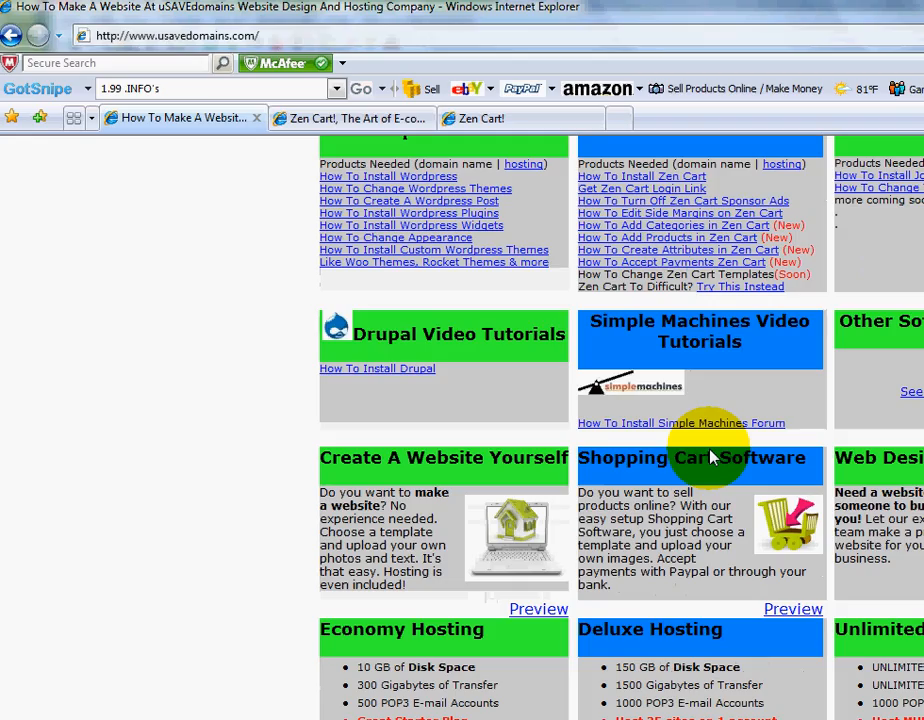
mouse_move(720, 384)
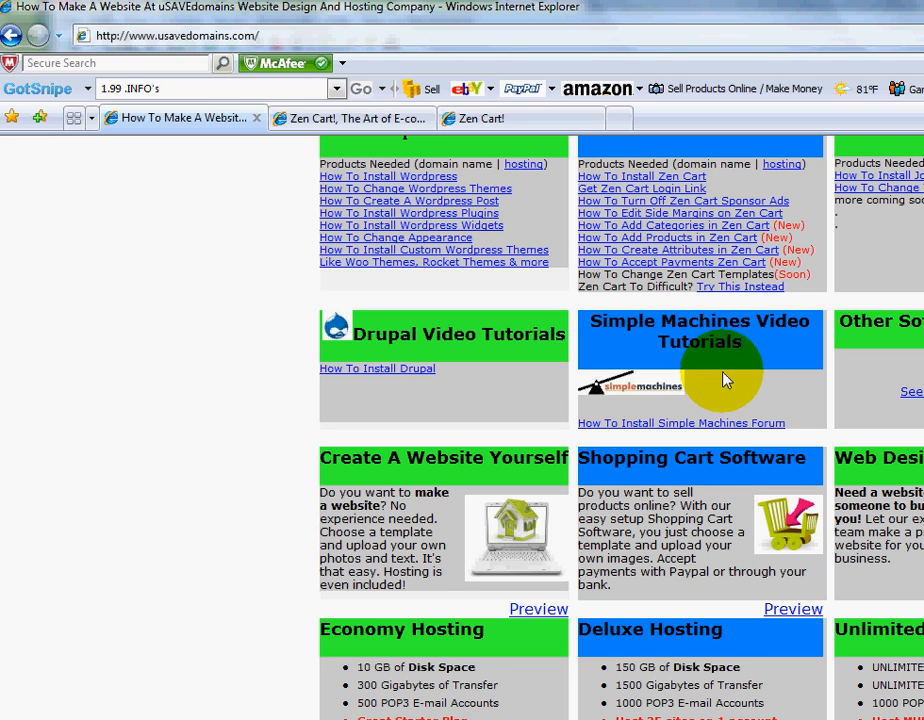
mouse_move(744, 350)
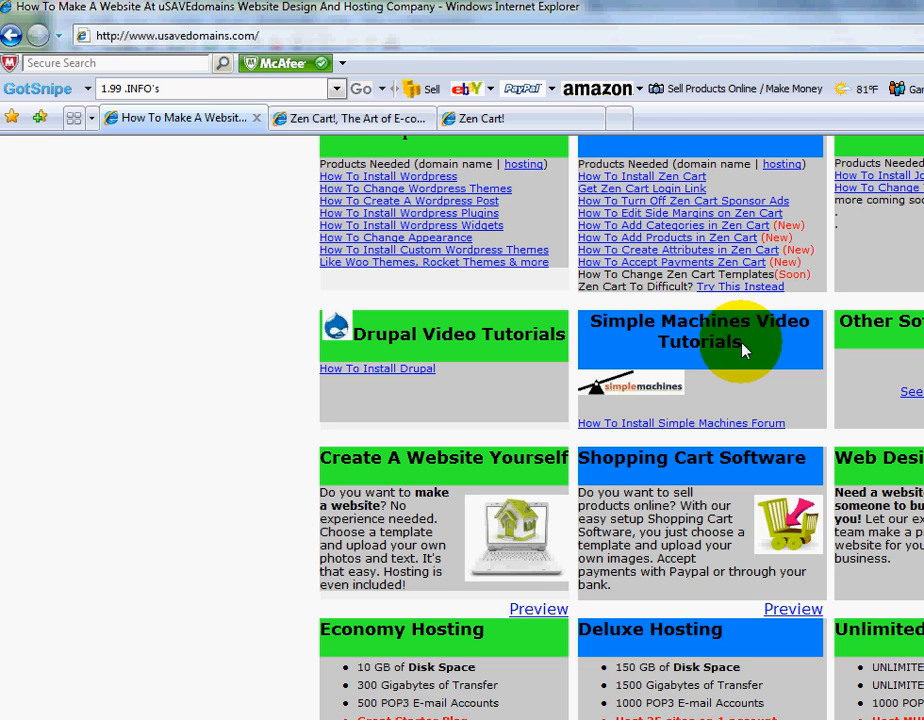
scroll(up, 3)
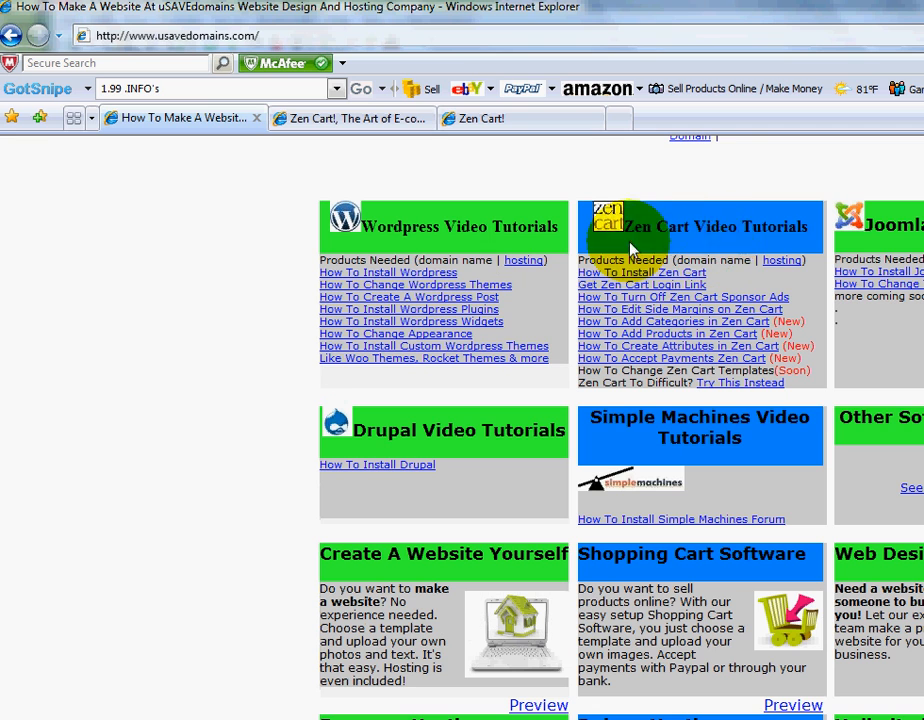
scroll(down, 3)
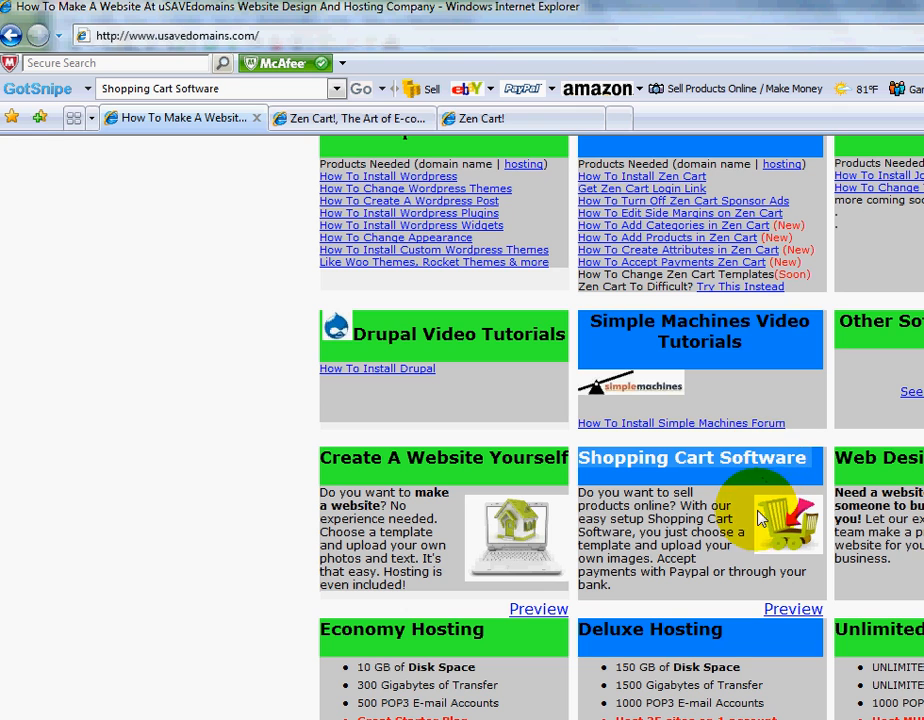
mouse_move(780, 536)
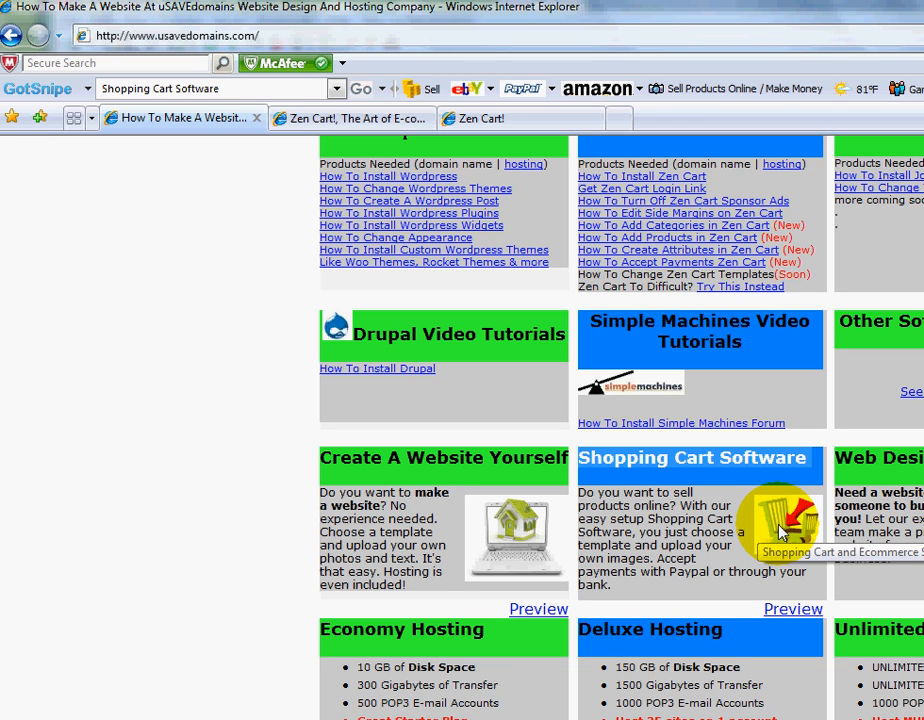
mouse_move(780, 540)
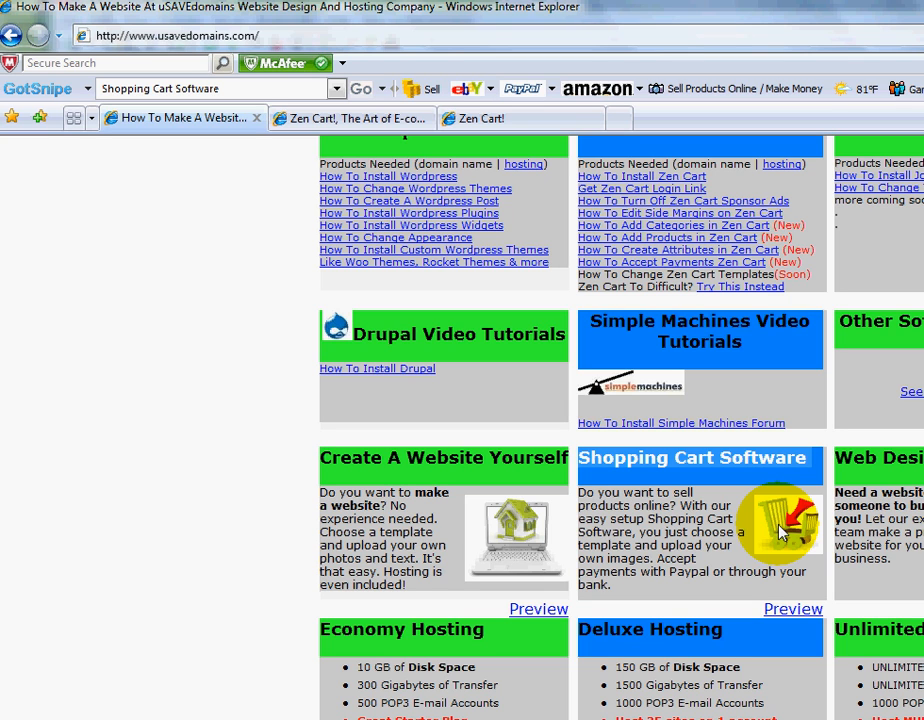
mouse_move(724, 524)
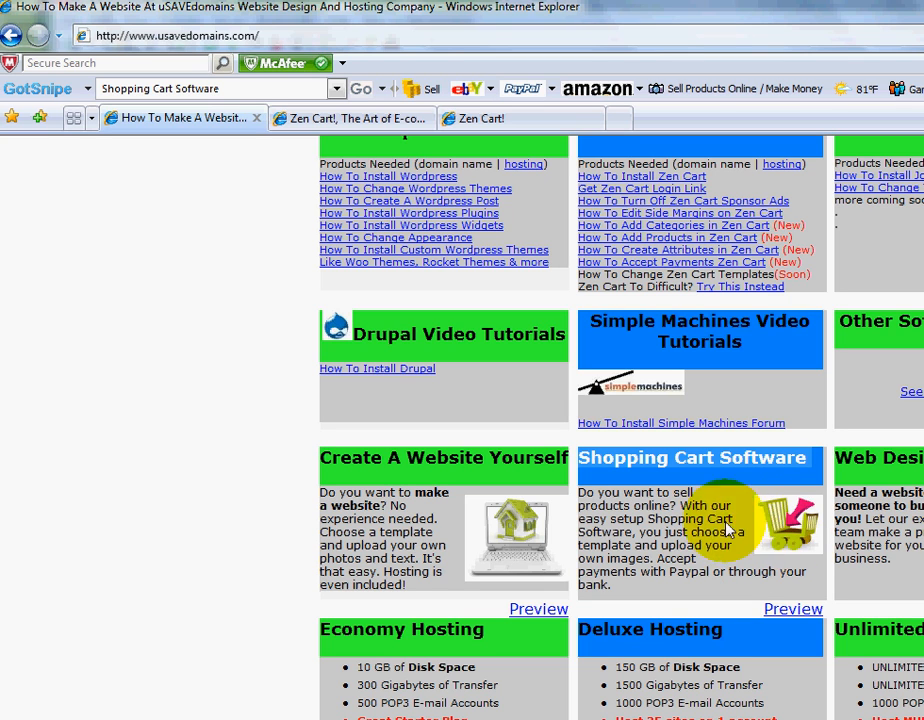
mouse_move(710, 544)
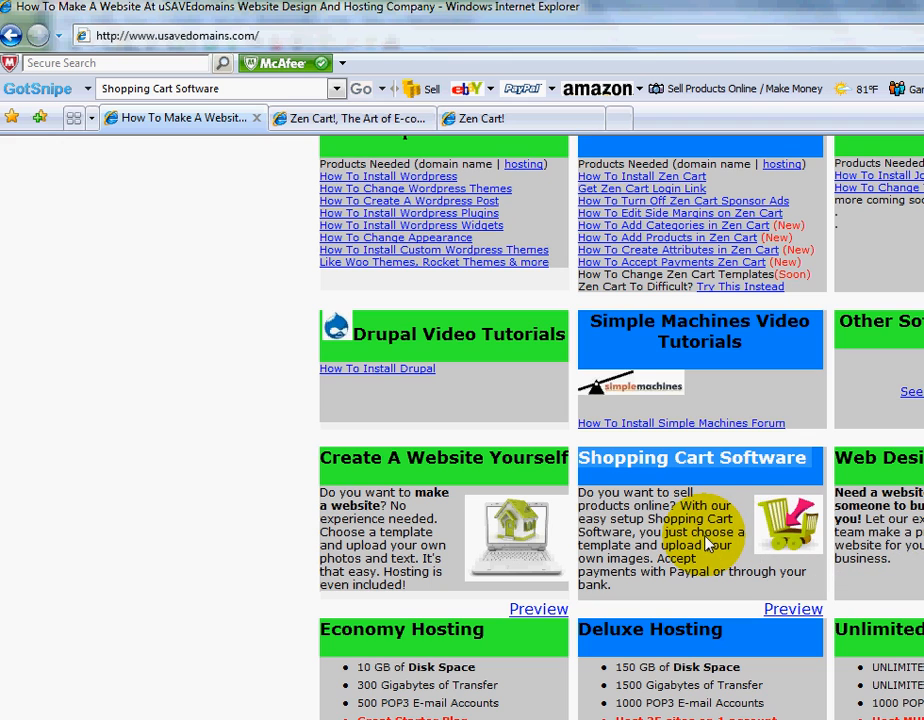
scroll(up, 3)
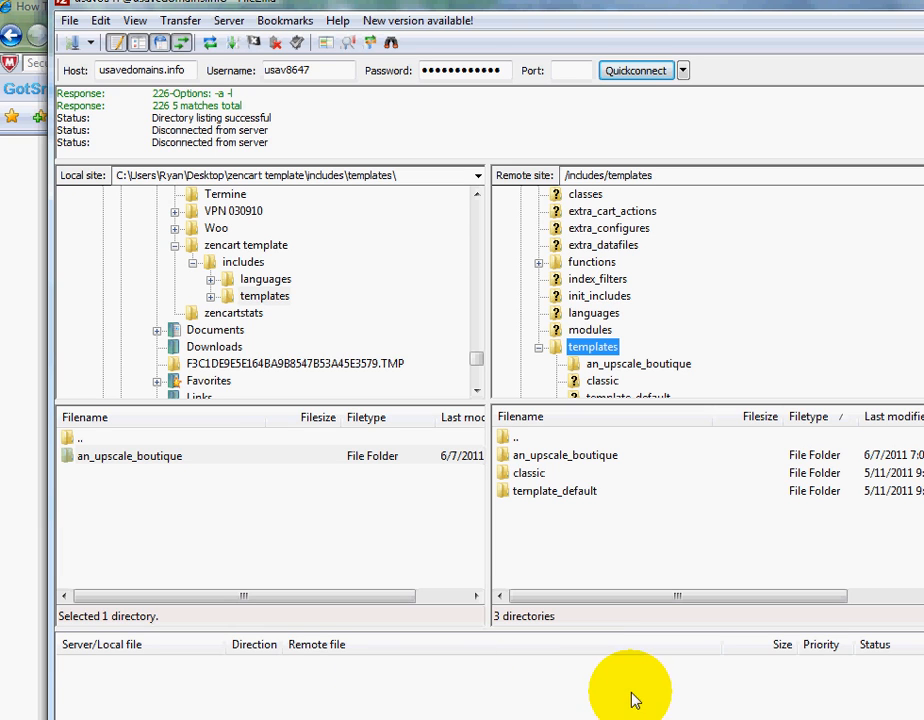
mouse_move(638, 528)
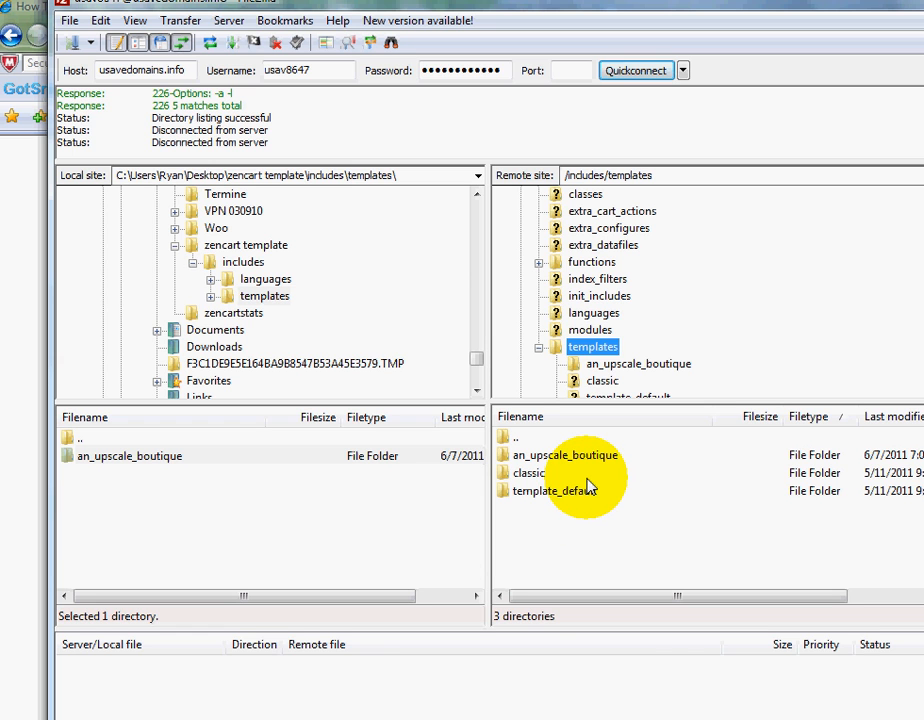
mouse_move(588, 482)
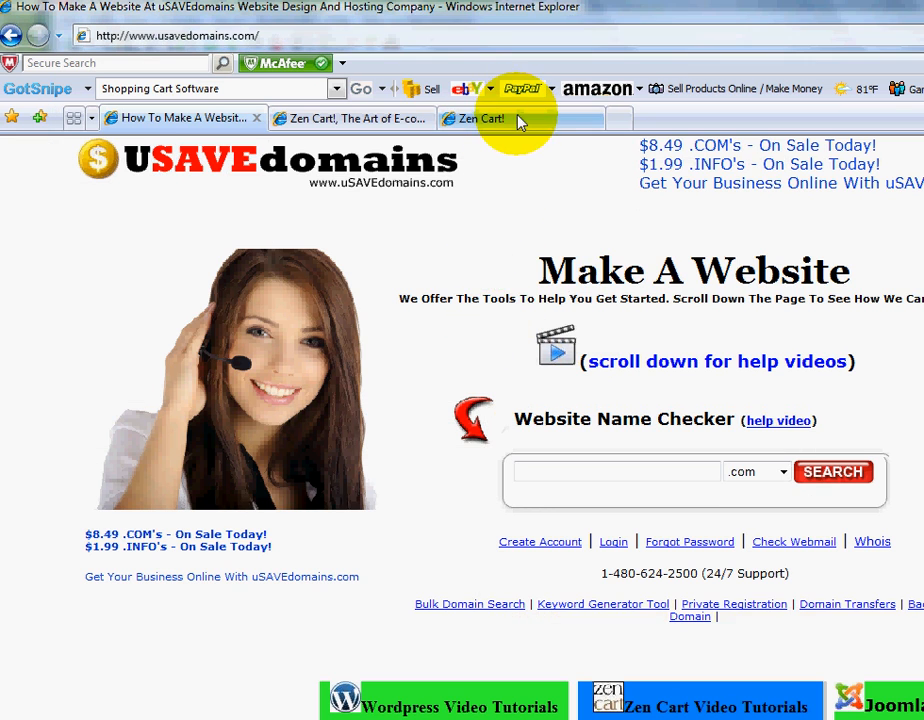
Reach Zen Cart admin's Tools > Template Selection and start editing the default template
click(484, 118)
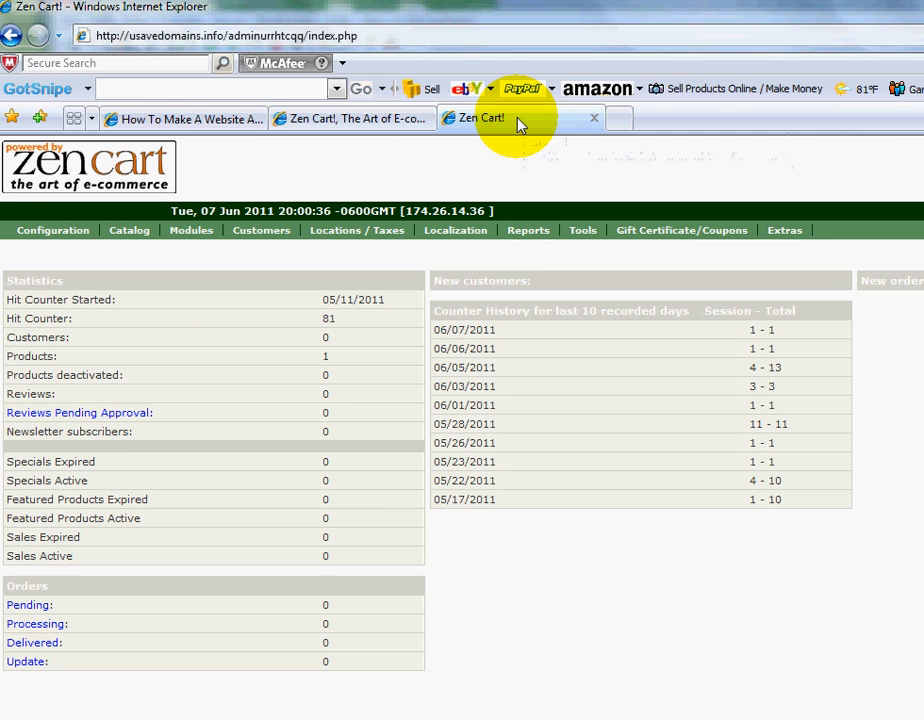
mouse_move(648, 414)
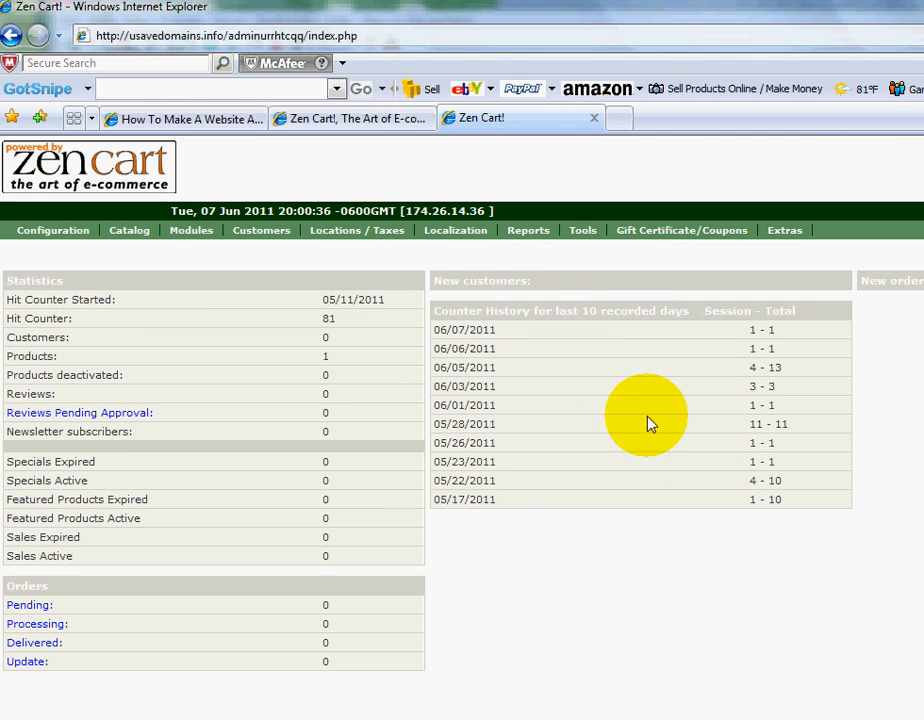
mouse_move(630, 370)
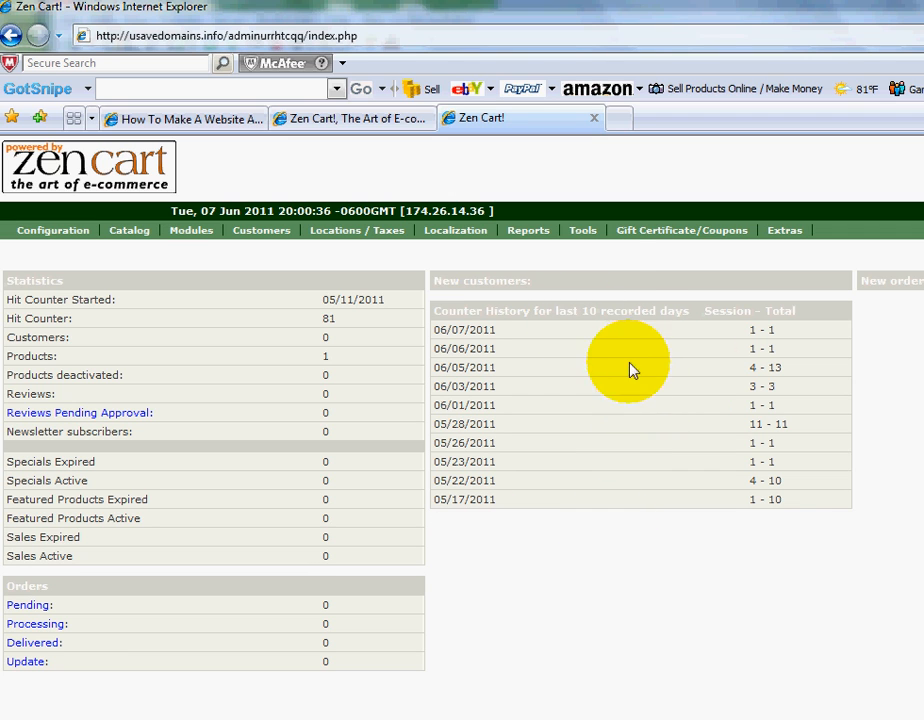
click(582, 230)
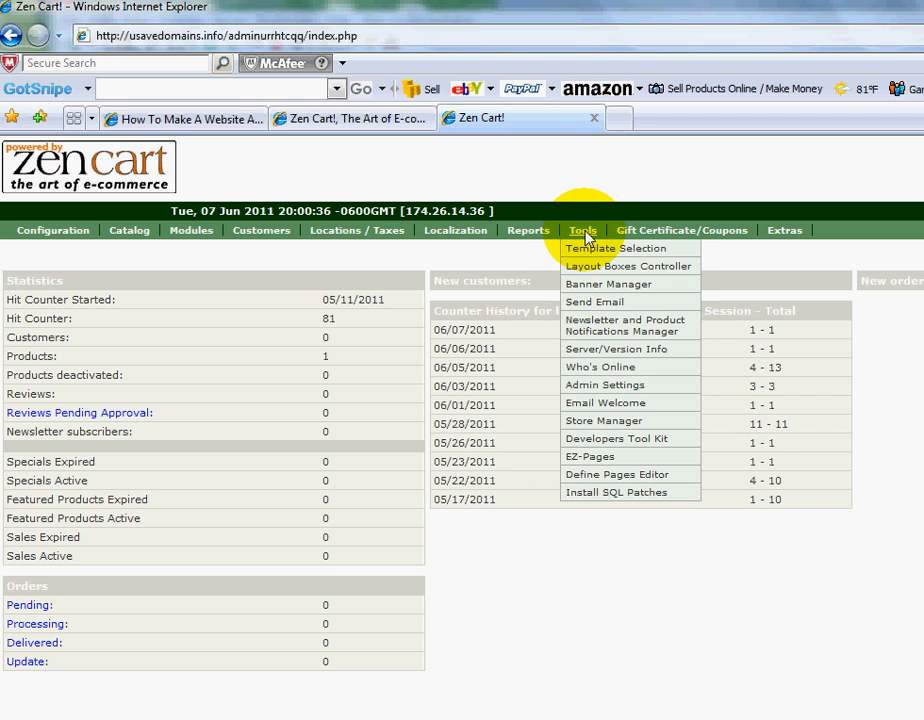
mouse_move(616, 248)
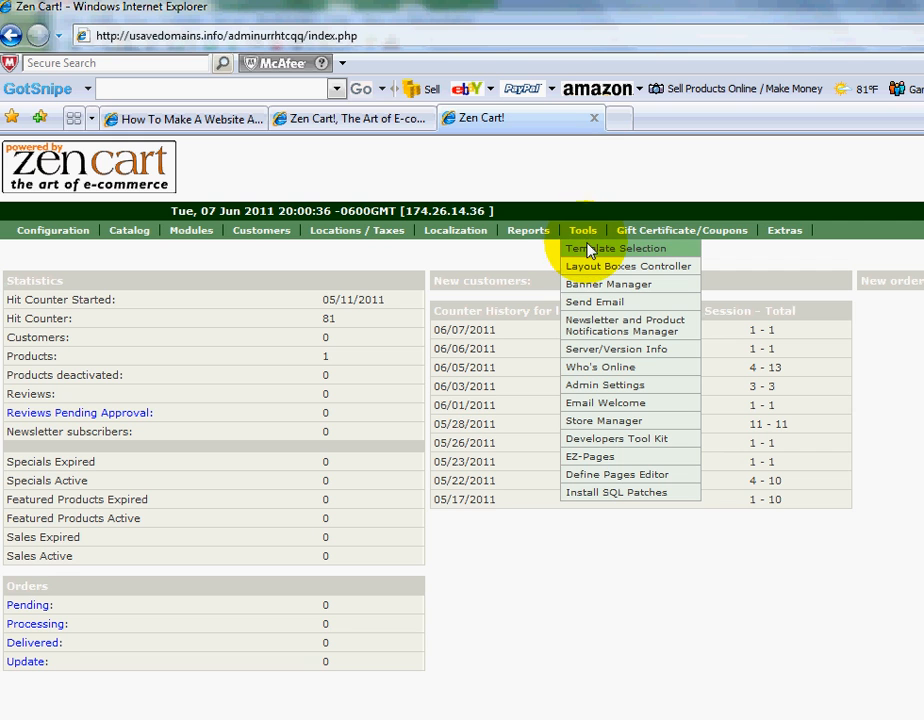
mouse_move(588, 252)
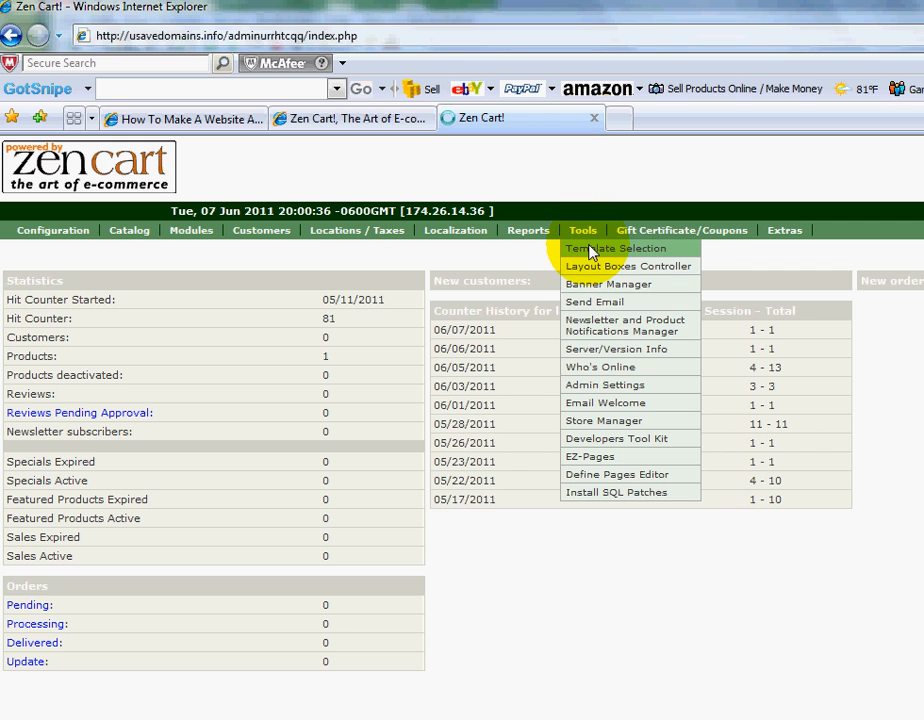
click(616, 248)
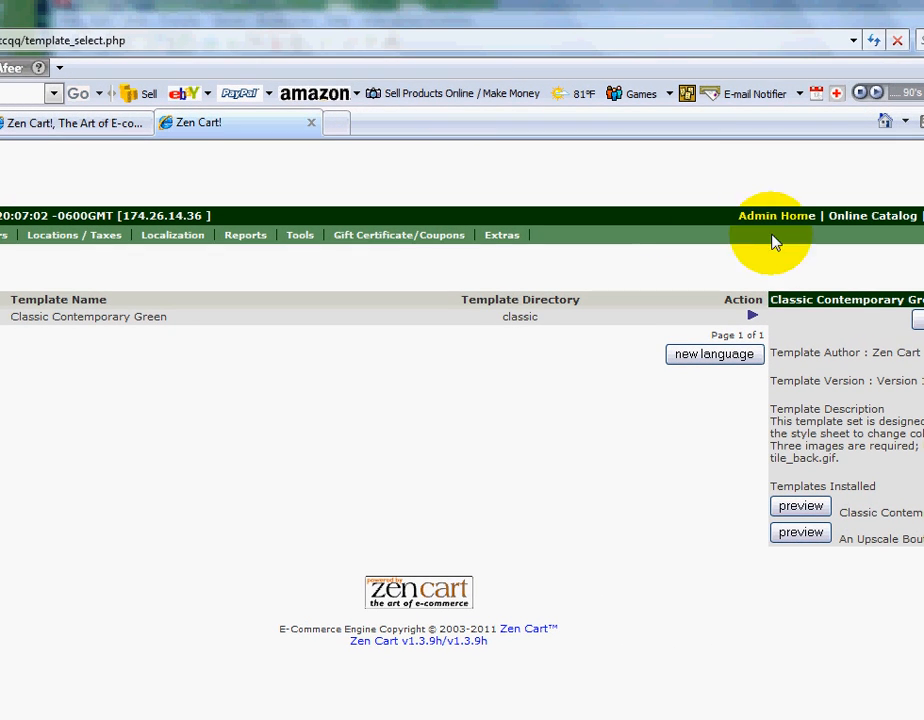
mouse_move(870, 304)
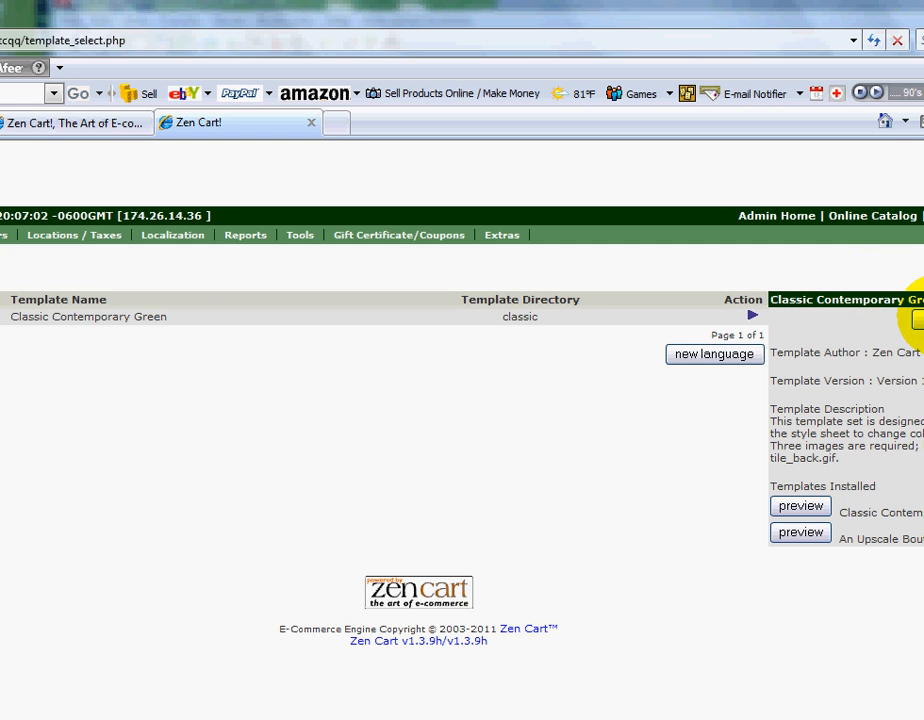
click(752, 316)
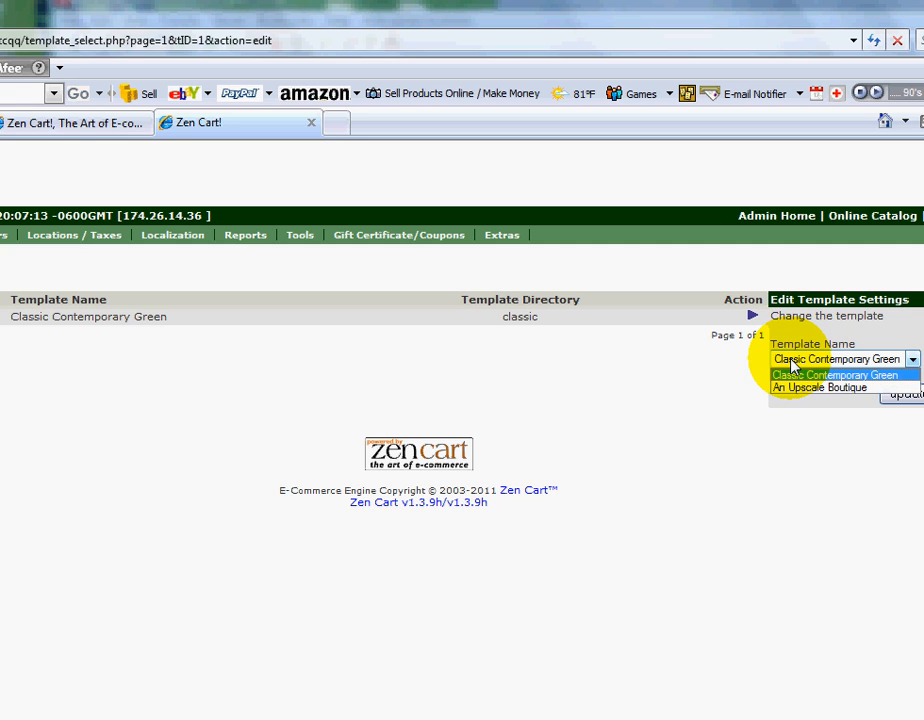
mouse_move(820, 388)
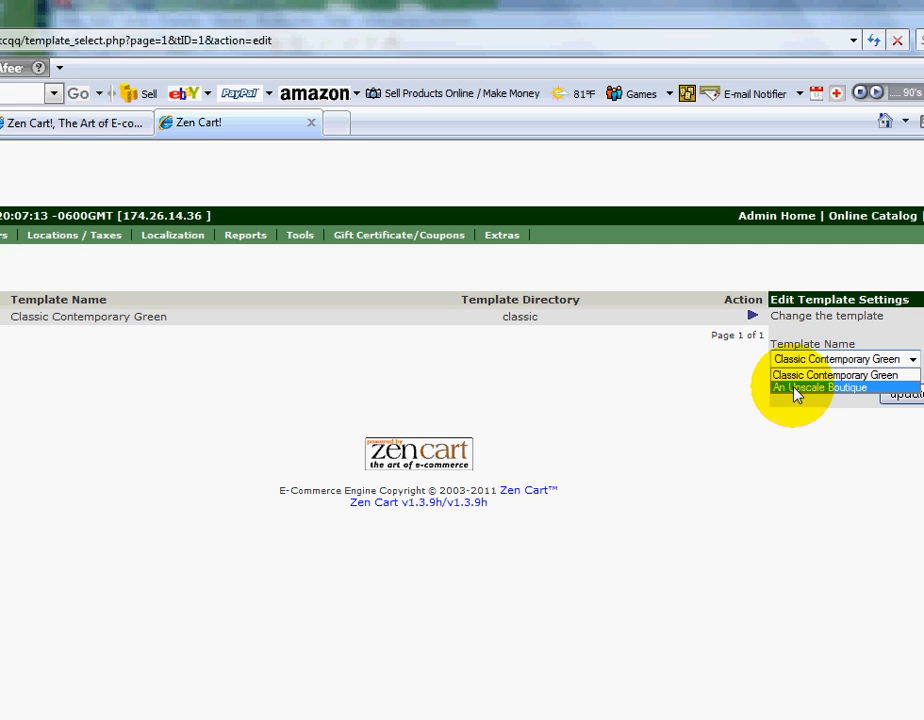
Choose An Upscale Boutique as the store template and update the setting
click(820, 388)
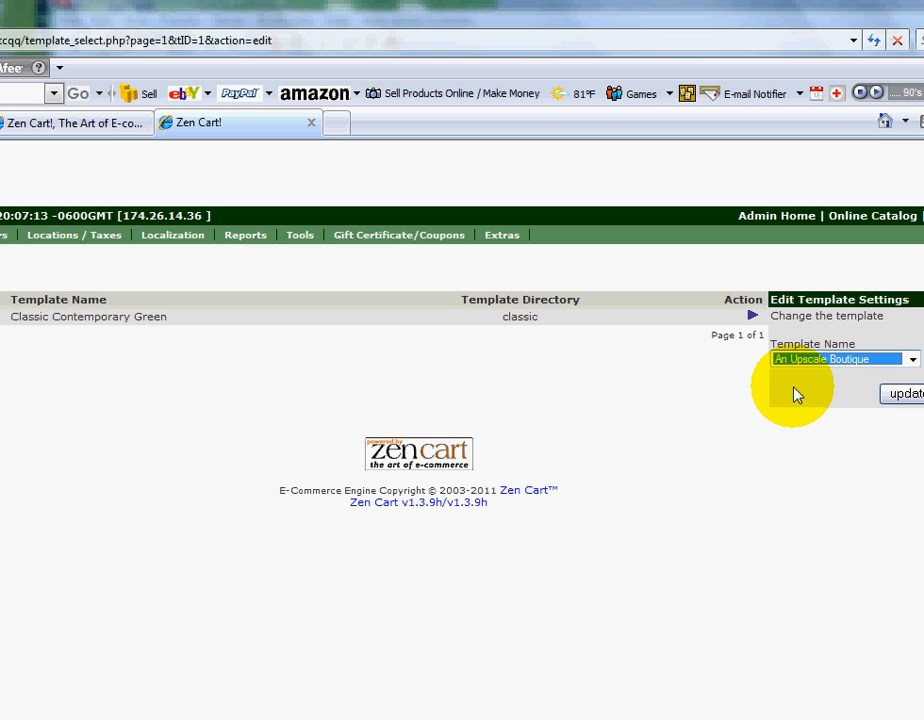
click(904, 392)
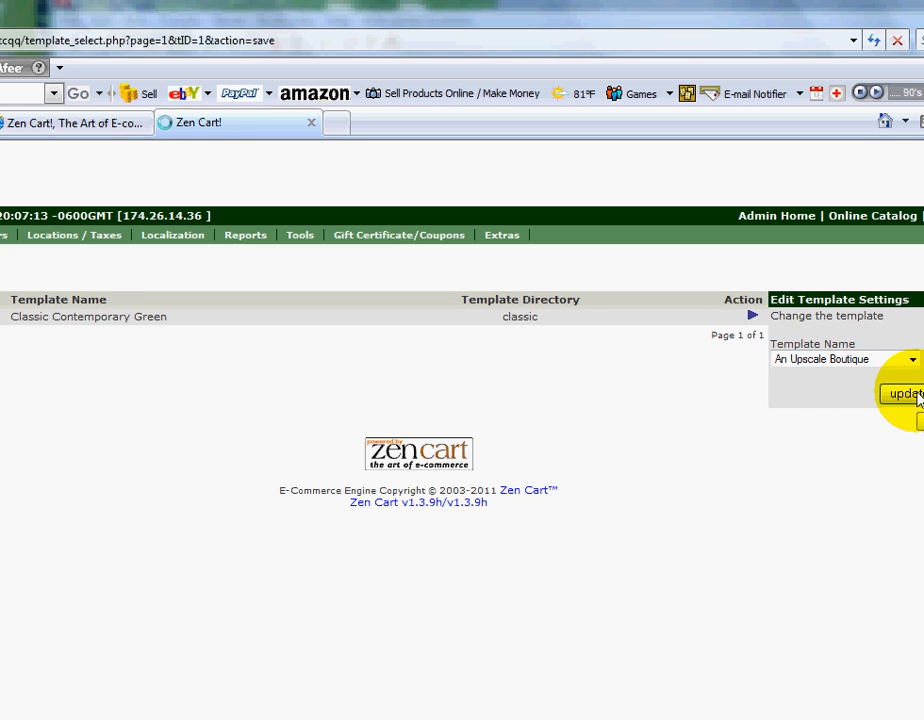
click(904, 392)
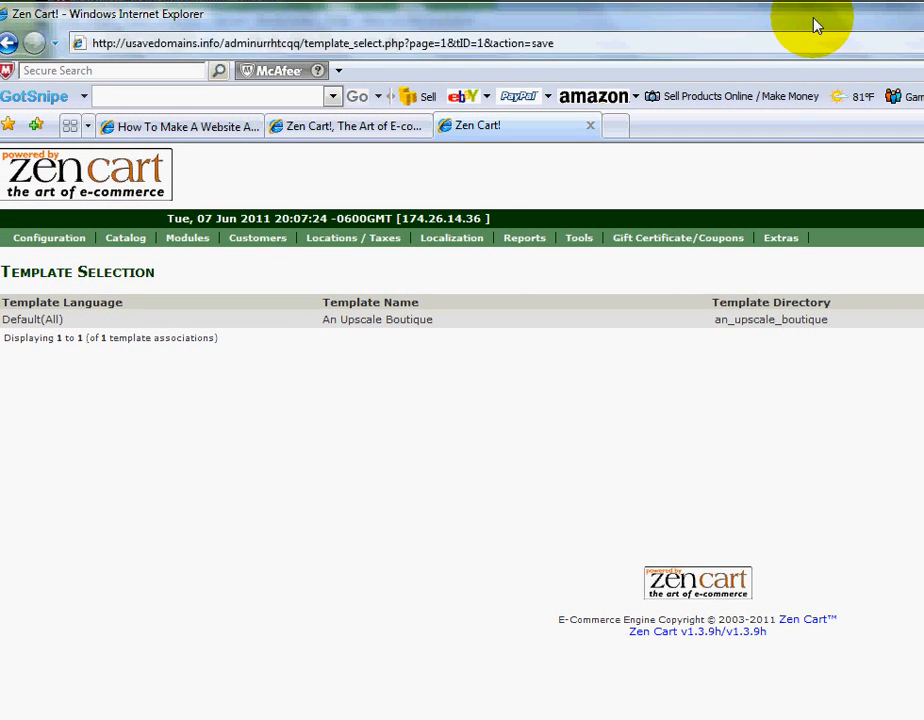
In Tools > Layout Boxes Controller, reset all sidebox settings to an_upscale_boutique's defaults
click(580, 238)
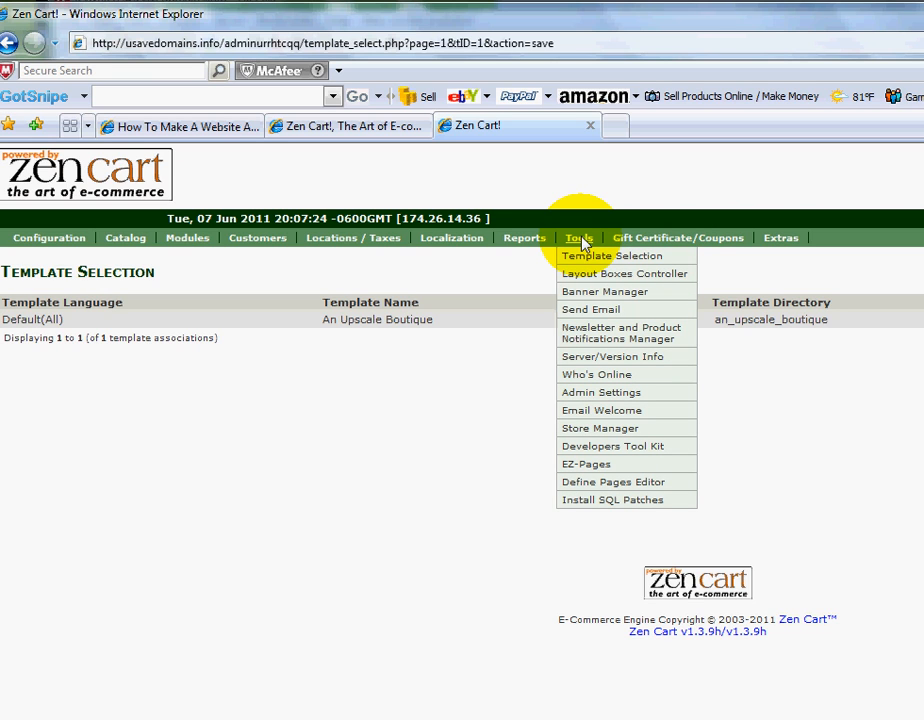
mouse_move(624, 272)
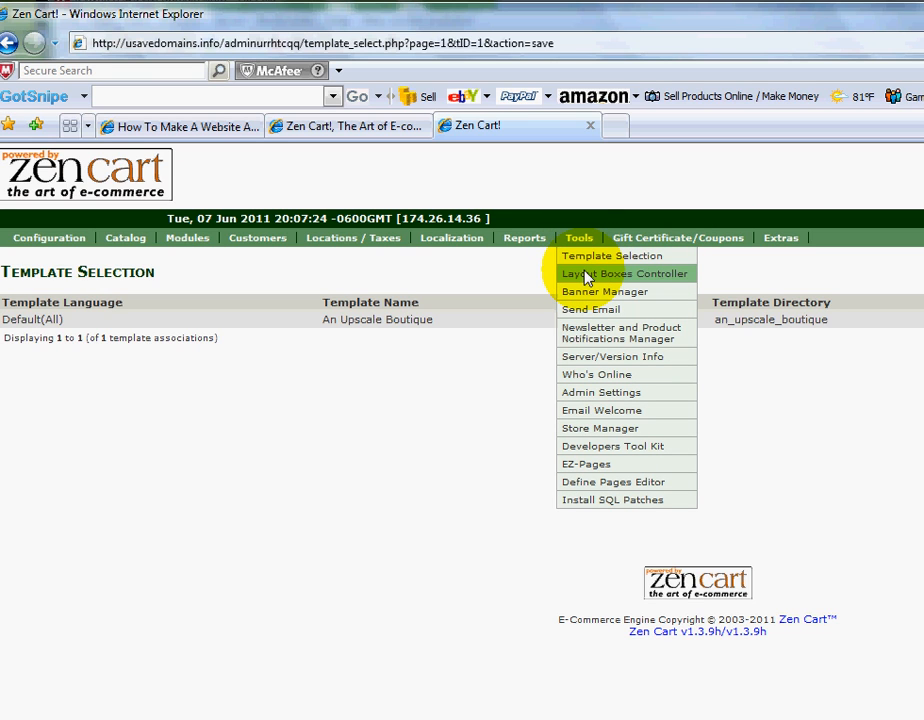
click(626, 272)
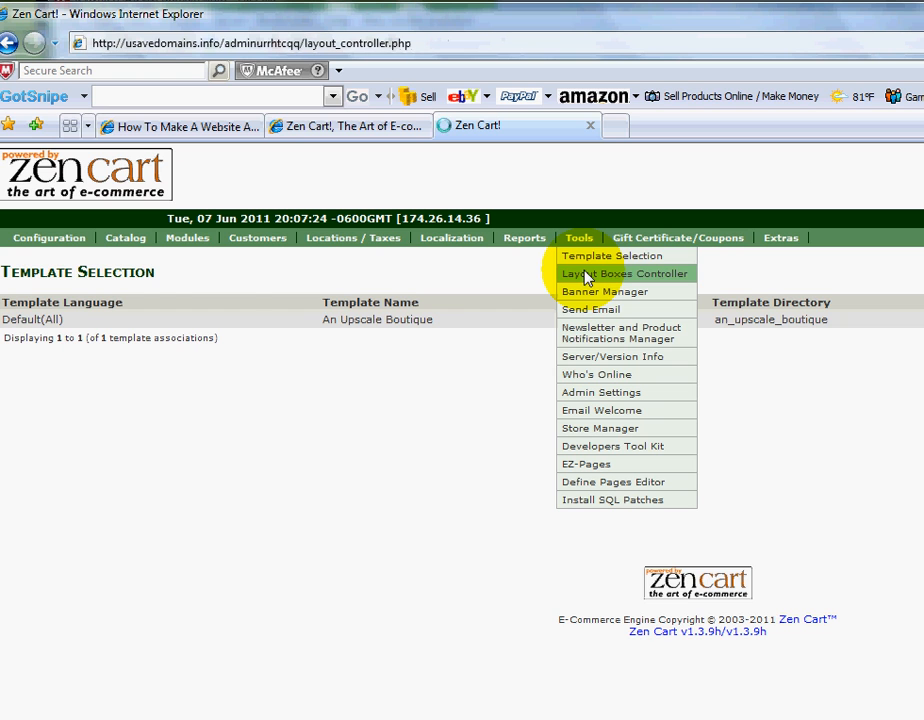
click(626, 272)
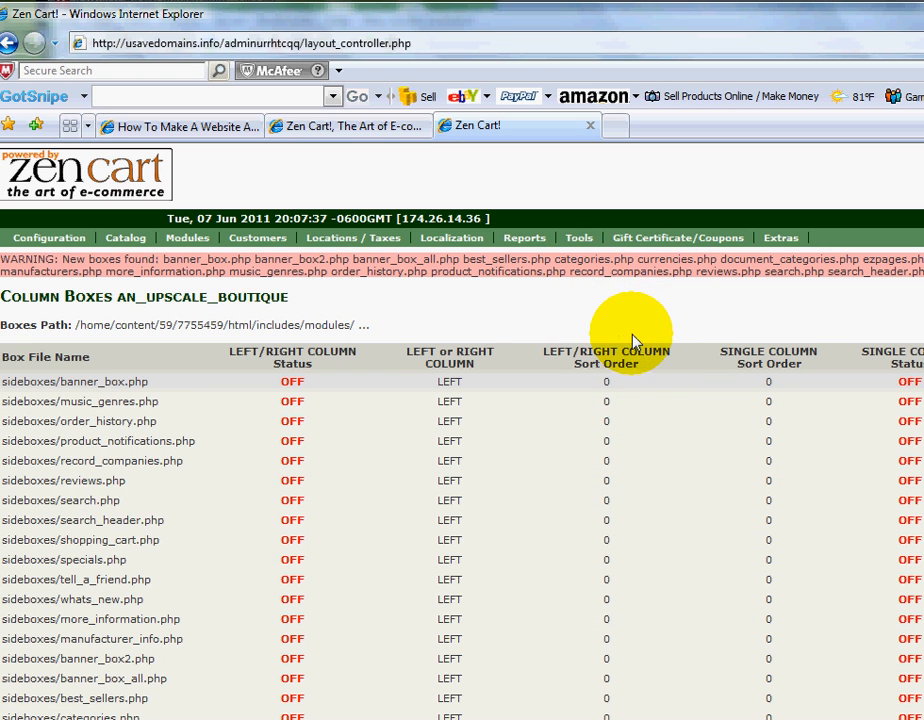
scroll(down, 3)
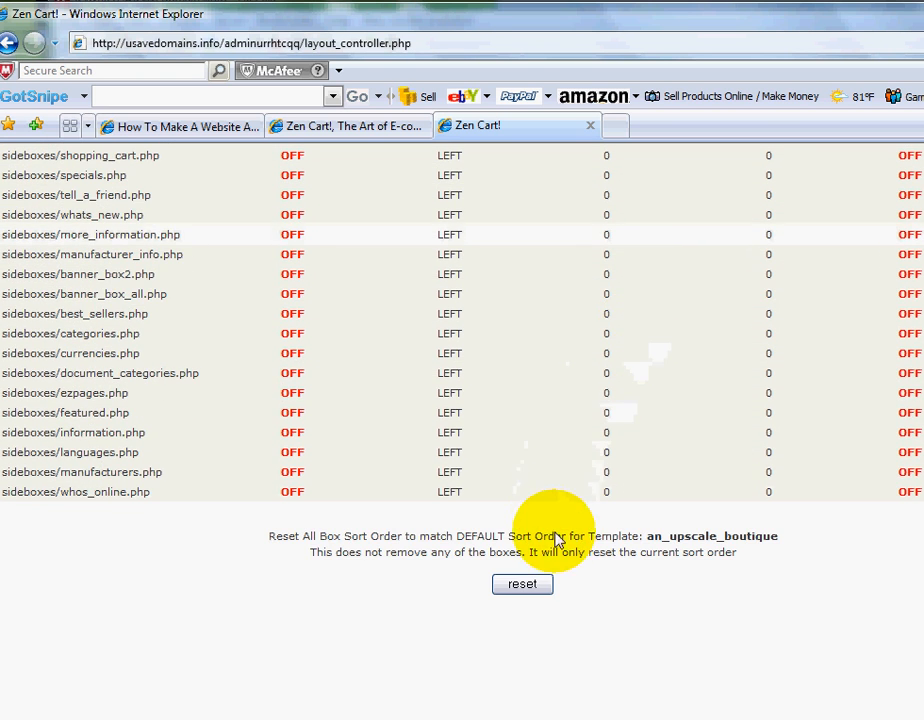
mouse_move(520, 584)
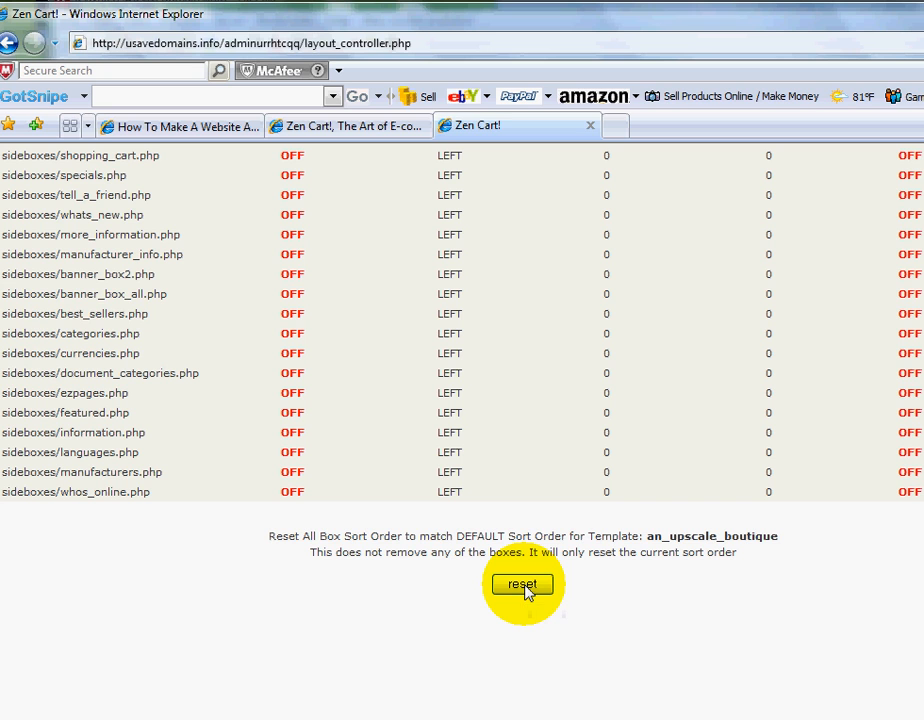
click(520, 584)
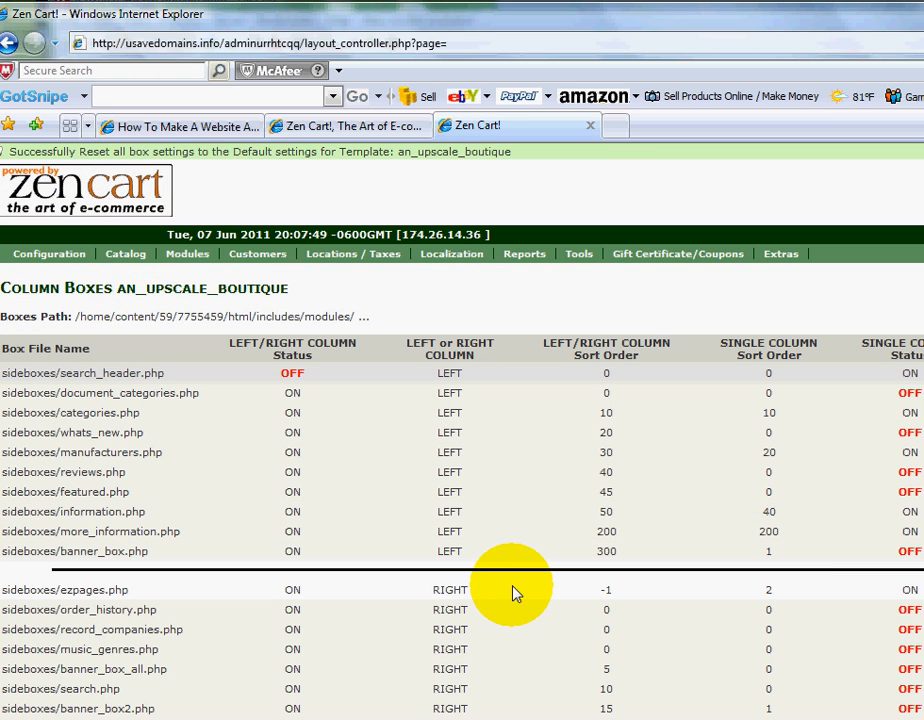
mouse_move(518, 550)
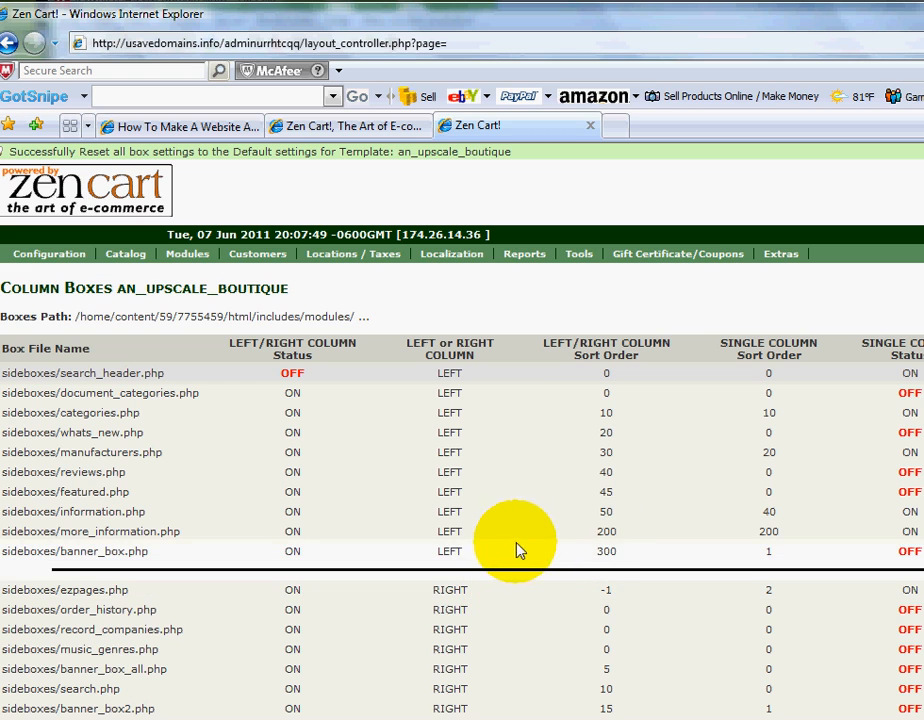
mouse_move(550, 296)
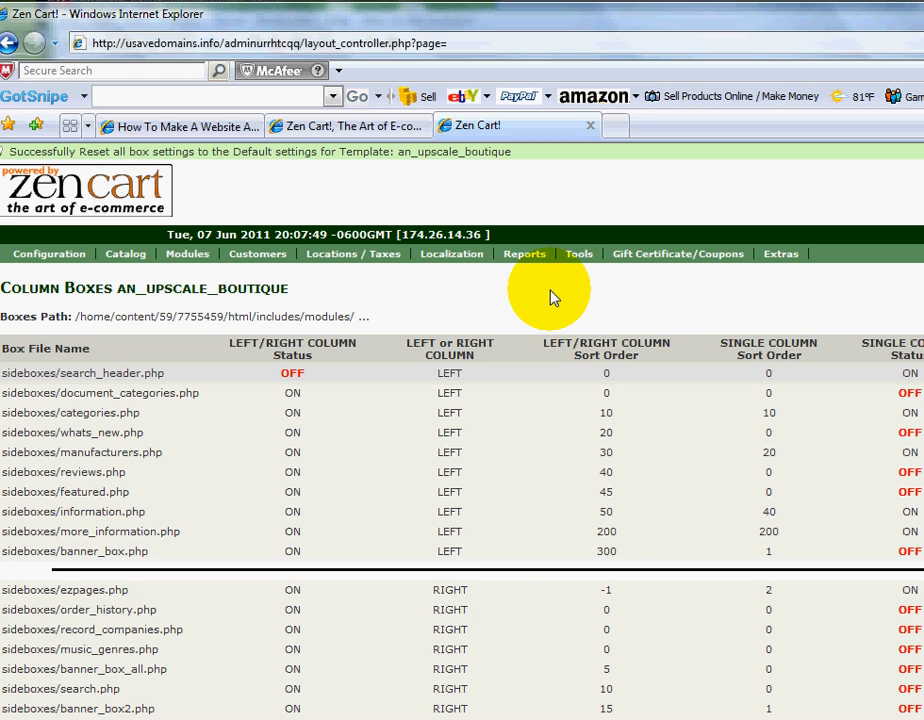
mouse_move(440, 190)
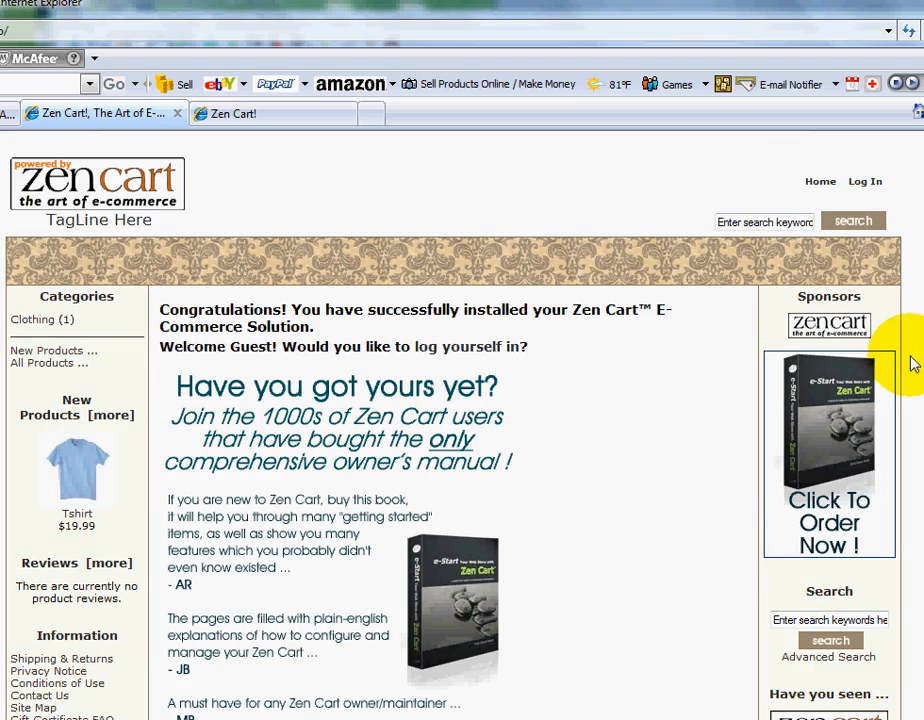
Scroll through the storefront's new An Upscale Boutique look, then return to the uSAVEdomains page
scroll(down, 3)
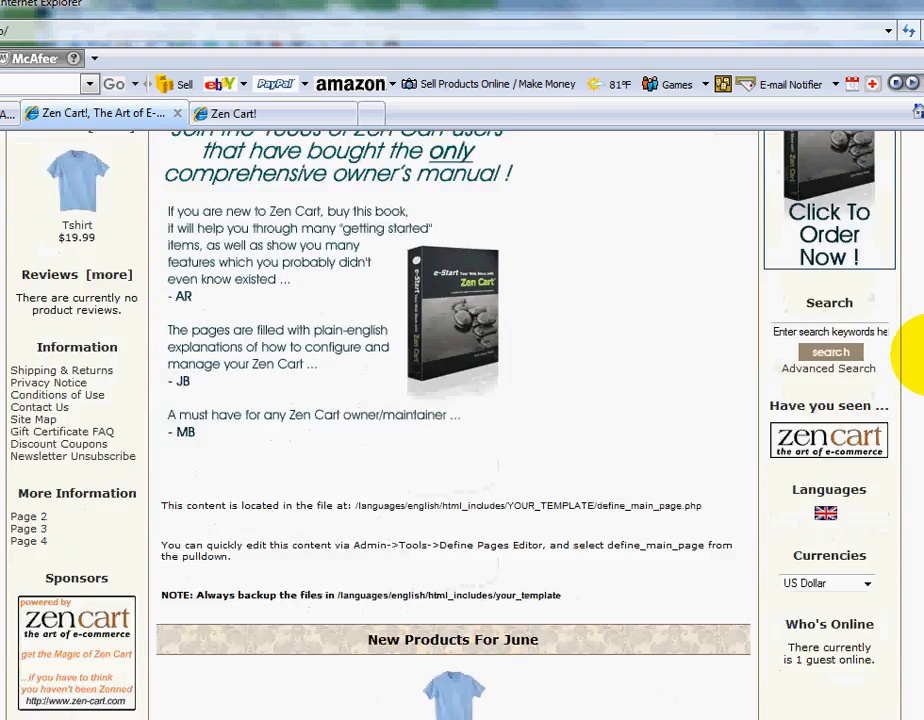
scroll(down, 3)
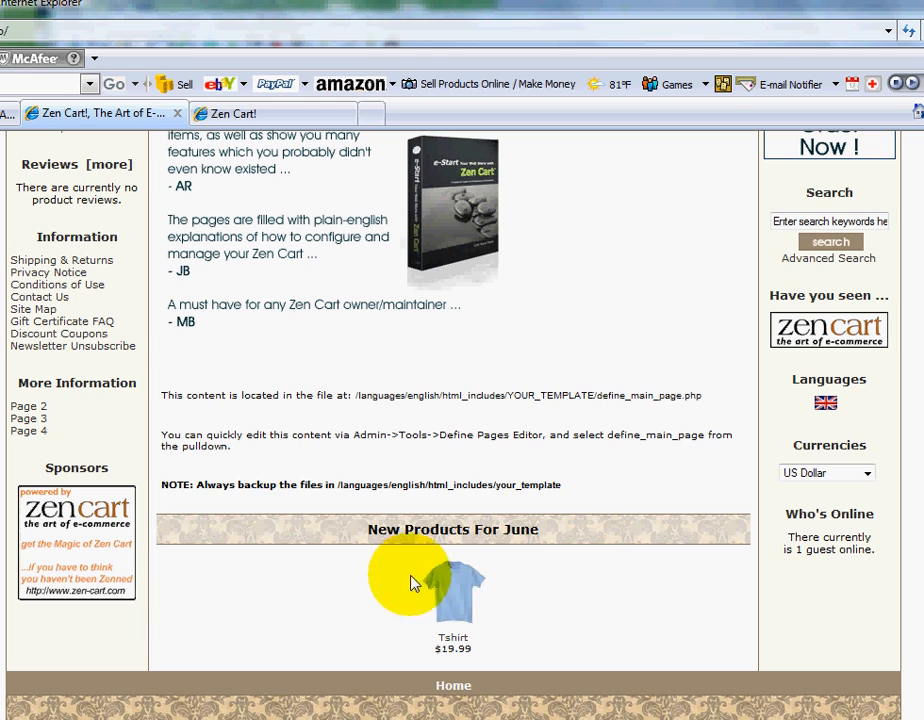
scroll(up, 3)
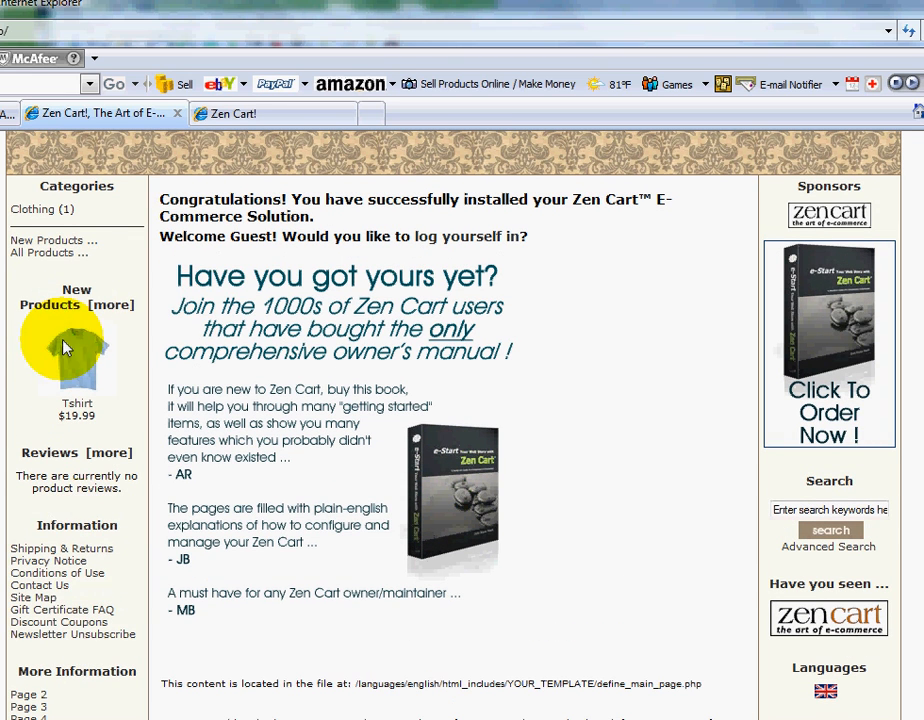
mouse_move(808, 696)
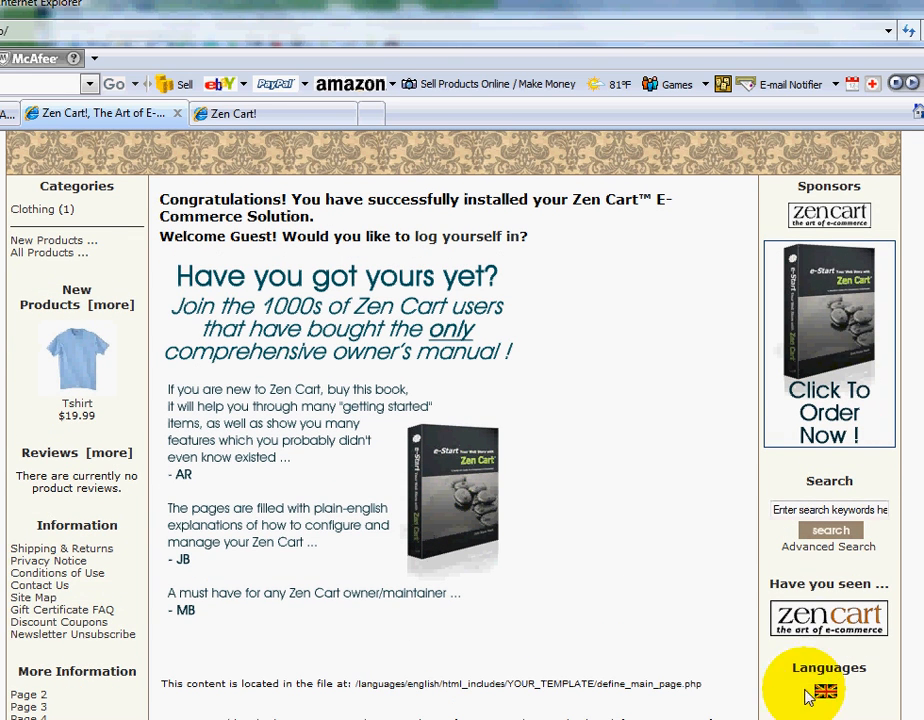
mouse_move(340, 10)
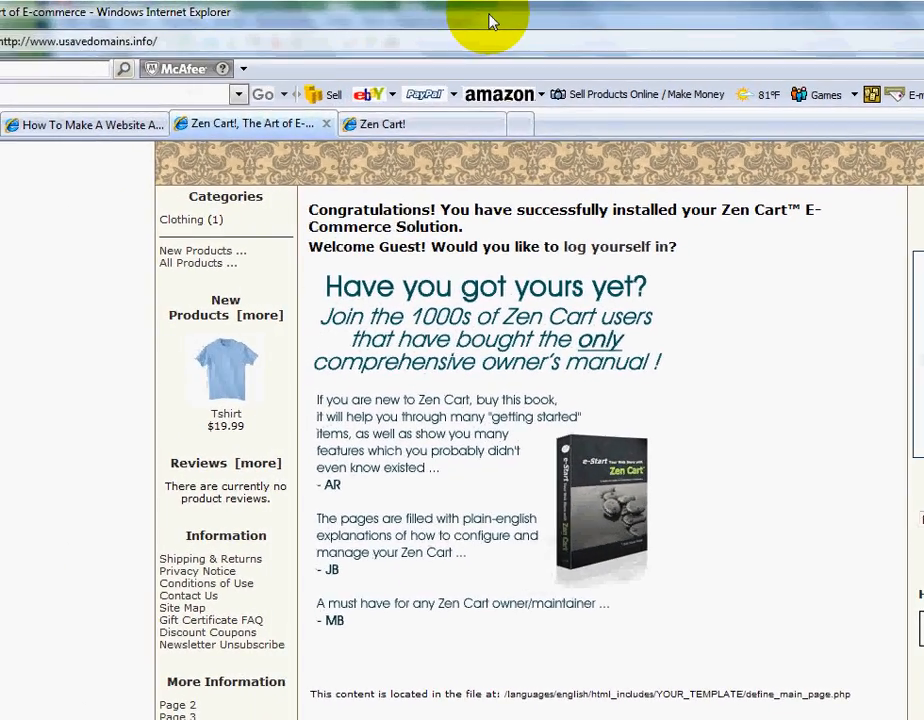
mouse_move(84, 124)
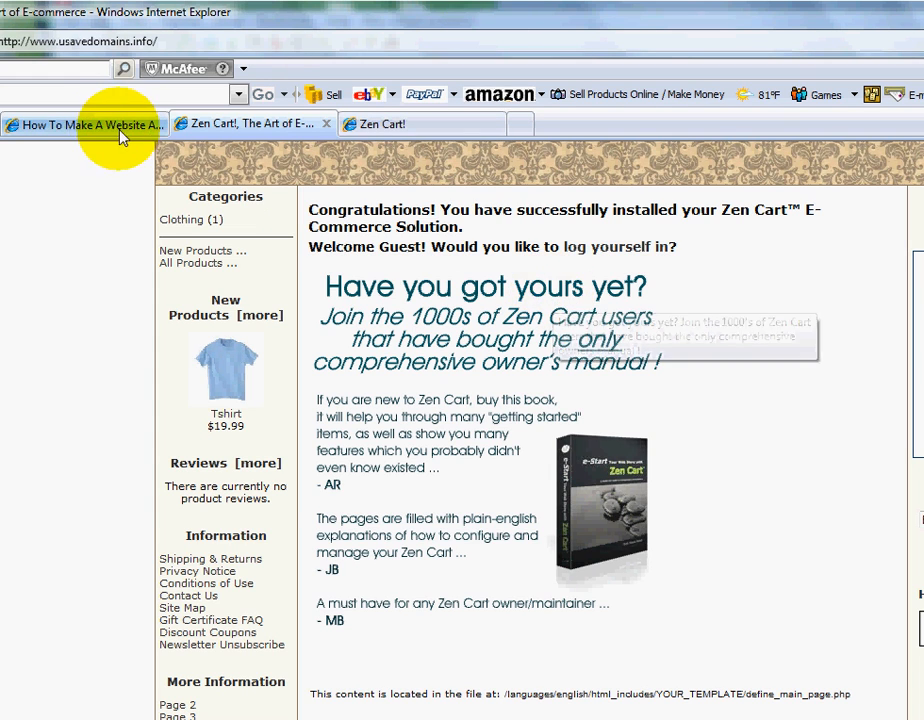
click(84, 124)
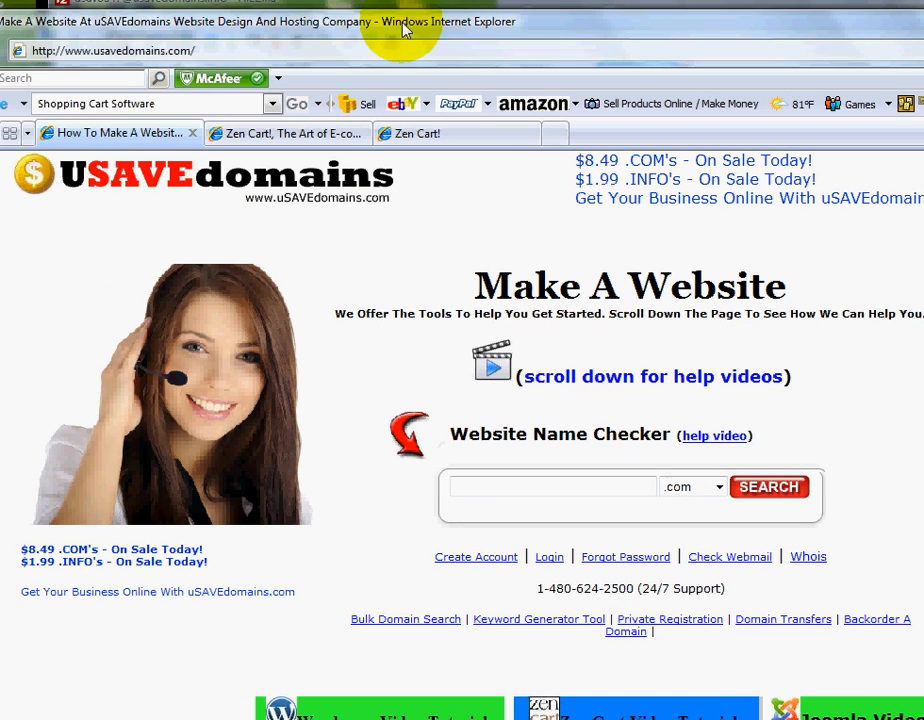